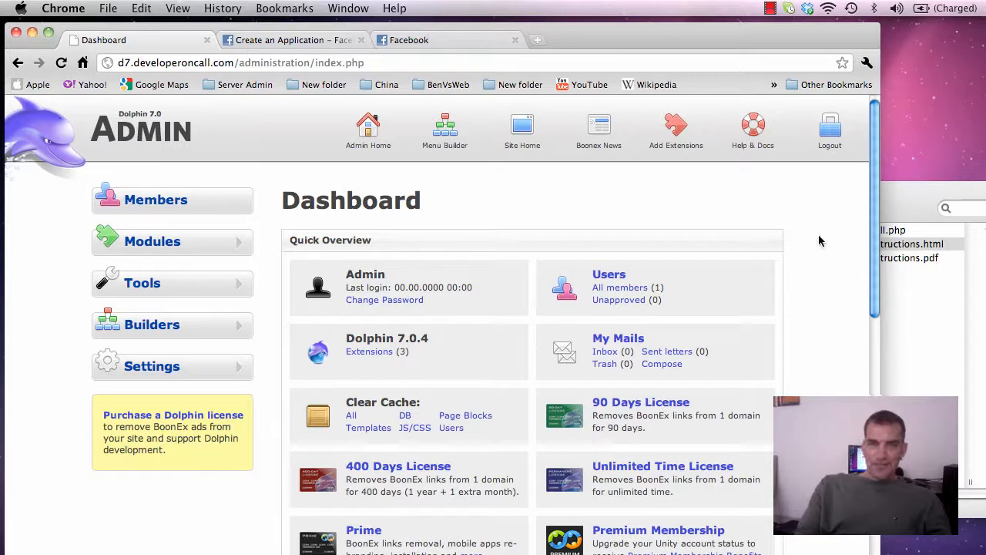
mouse_move(815, 244)
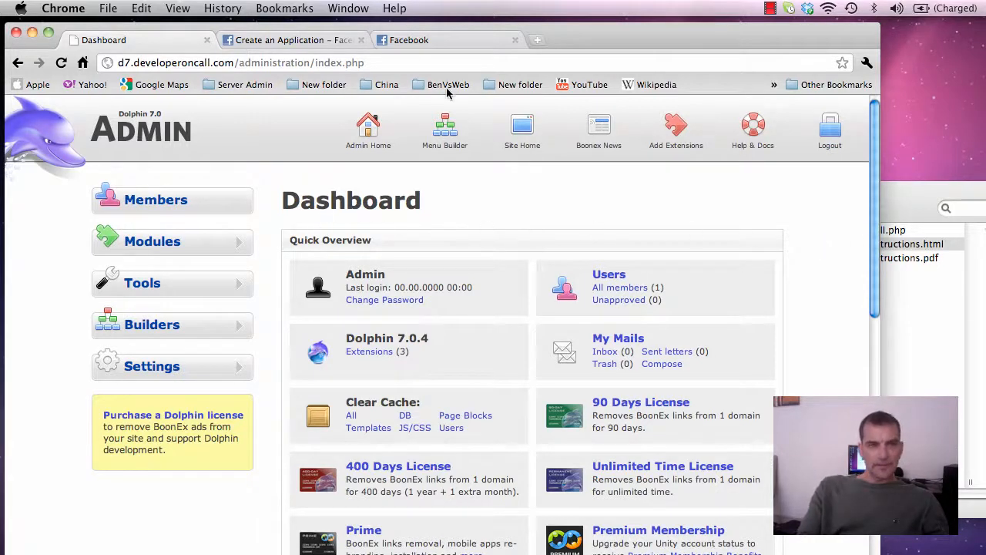
Step: Expand and collapse the Modules sidebar list, then expand the Tools section
click(151, 240)
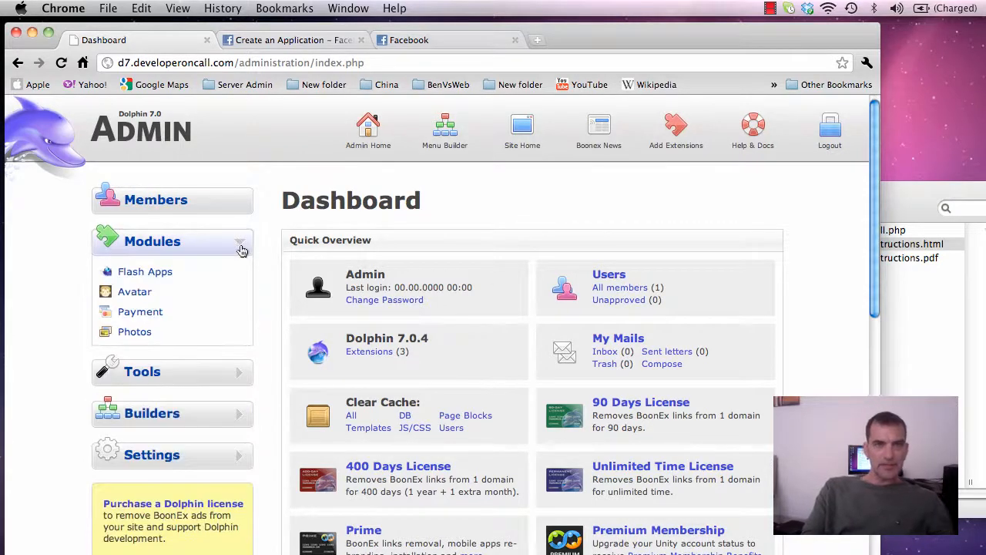
click(151, 240)
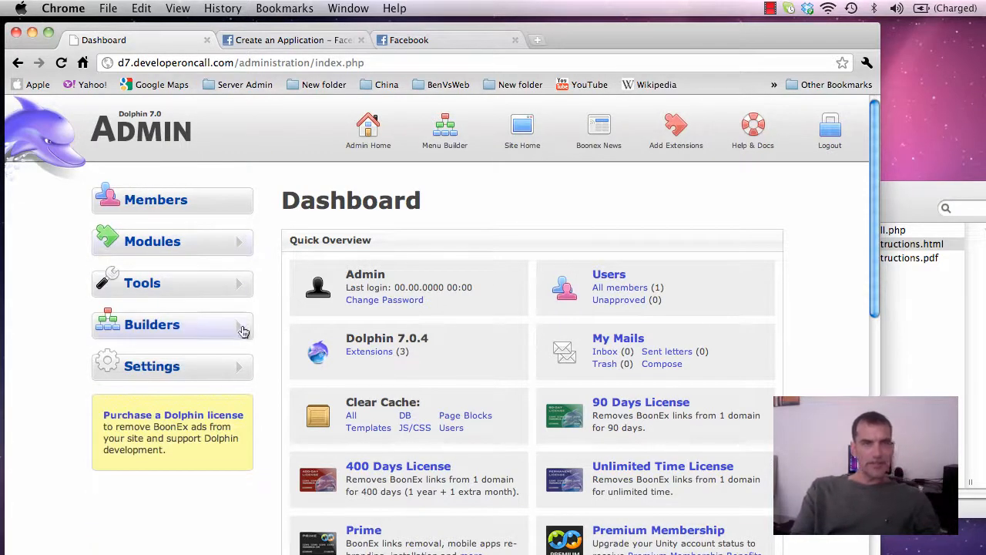
click(142, 284)
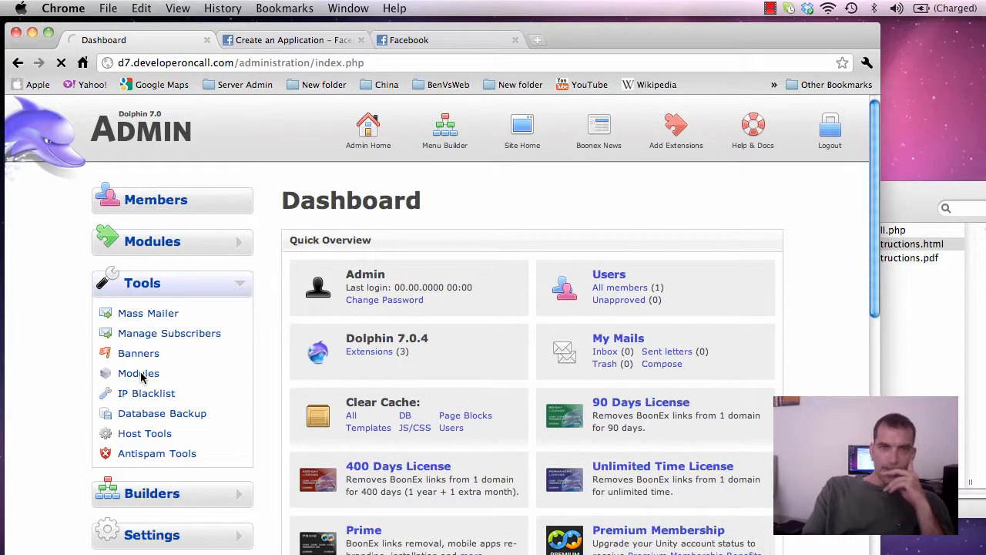
Step: Tick Facebook connect under Not Installed Modules on the Modules page and install it
click(139, 373)
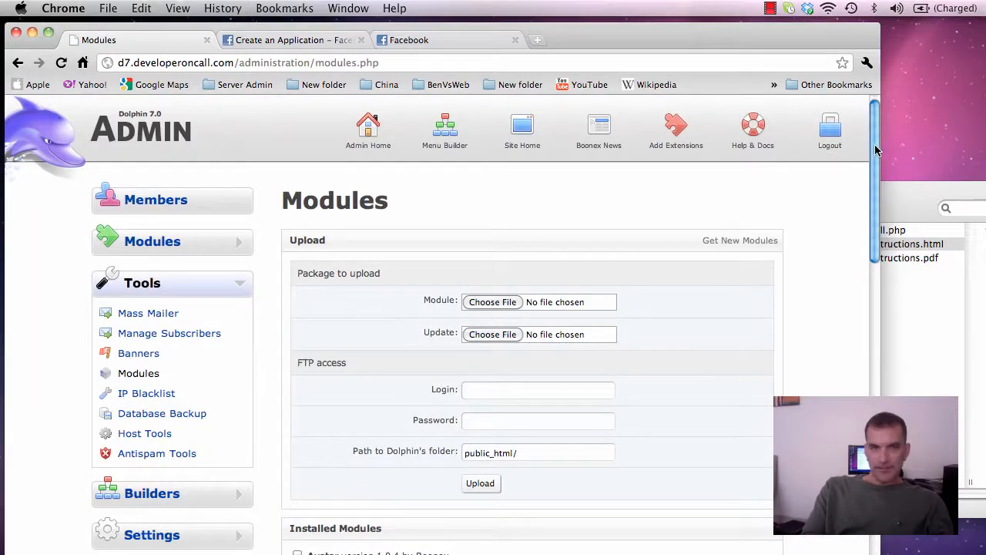
scroll(down, 3)
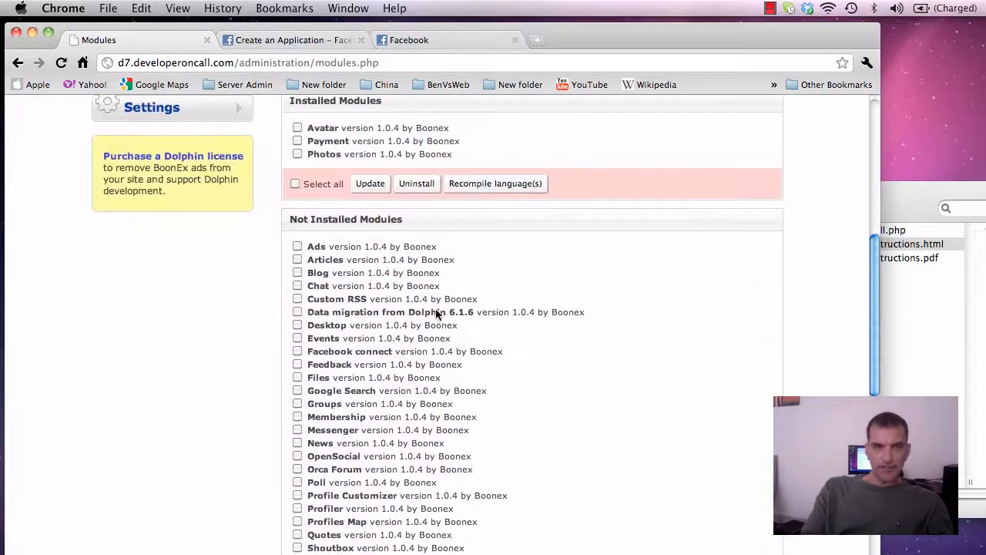
click(297, 351)
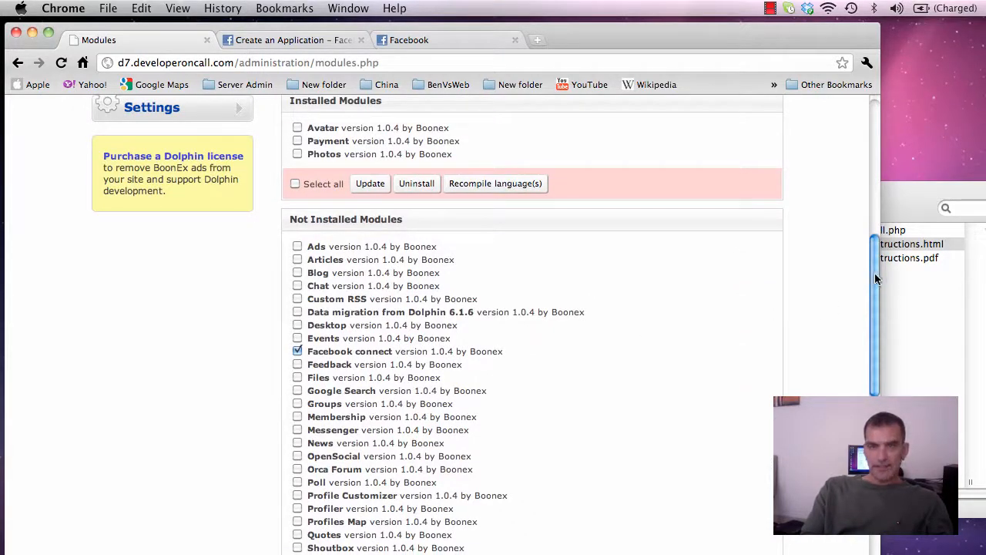
scroll(down, 3)
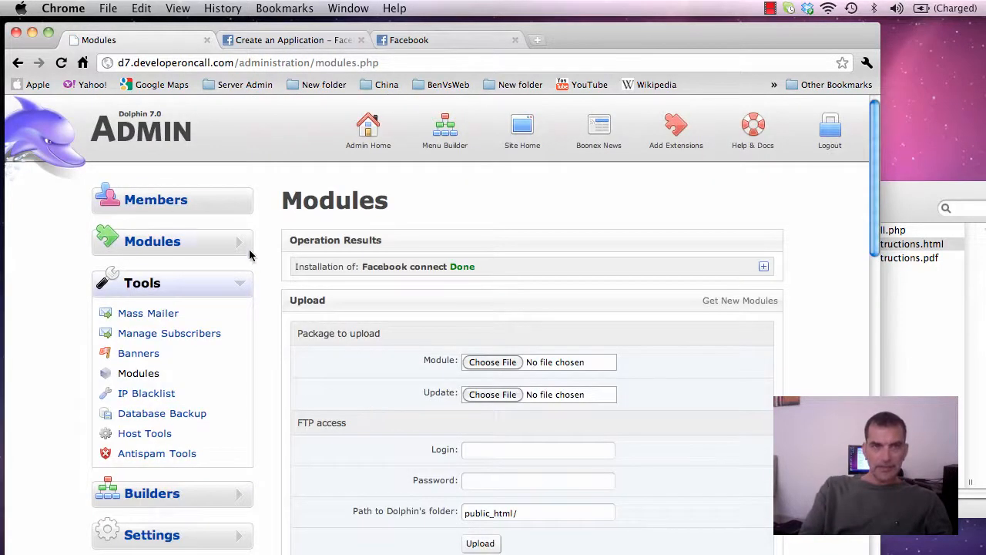
Step: Open the bx_facebook module settings showing empty API ID and secret fields
click(151, 241)
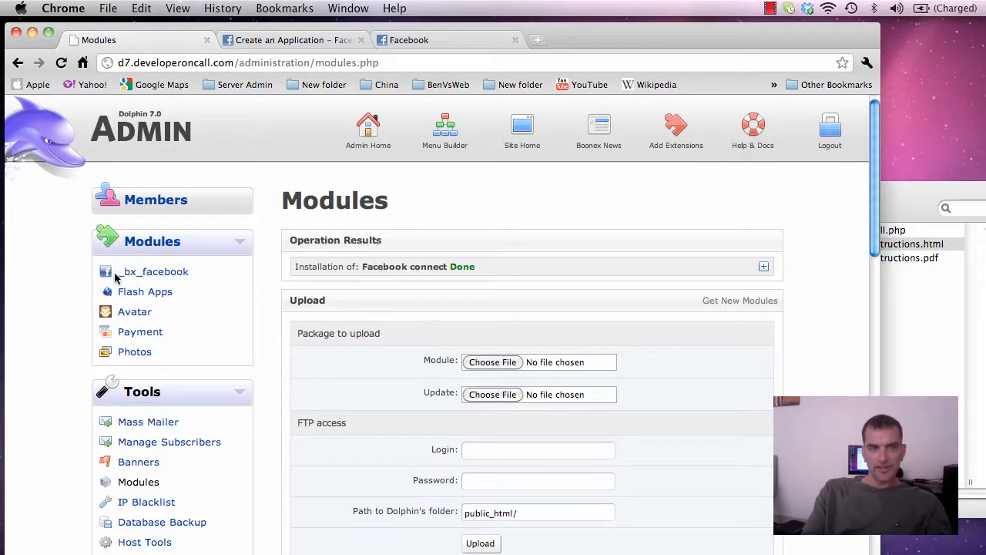
mouse_move(142, 275)
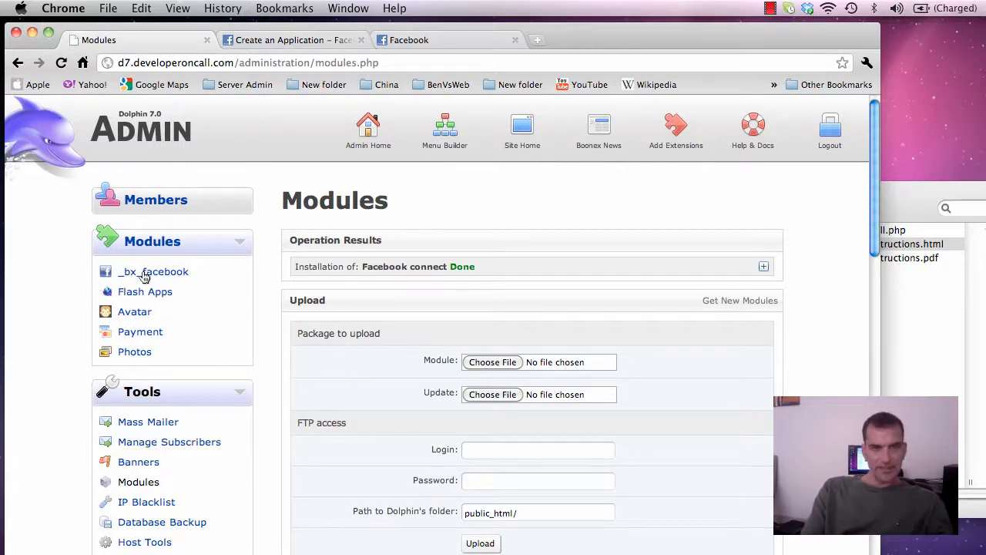
click(154, 271)
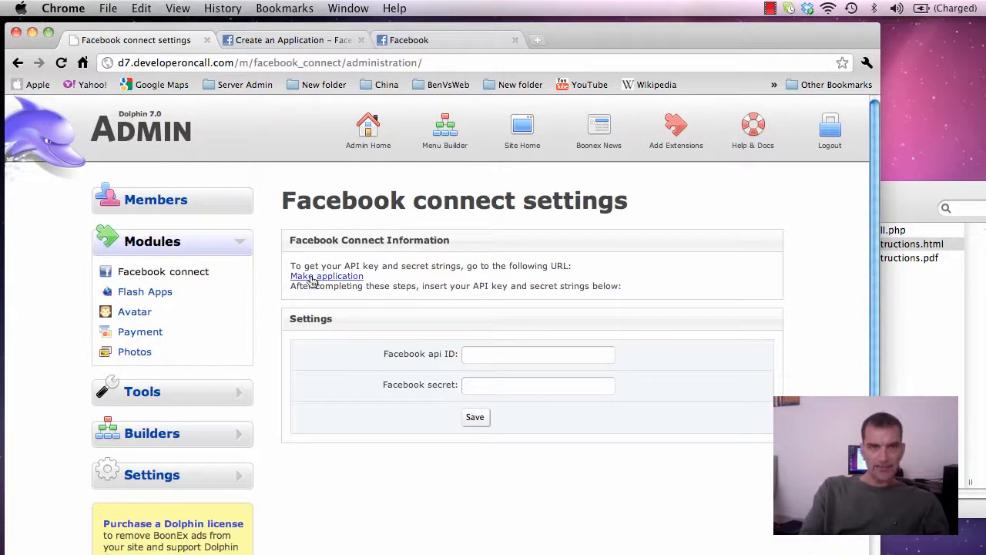
Step: Start a new Facebook application and begin entering the site name 'Dolphin 7 Test'
click(327, 275)
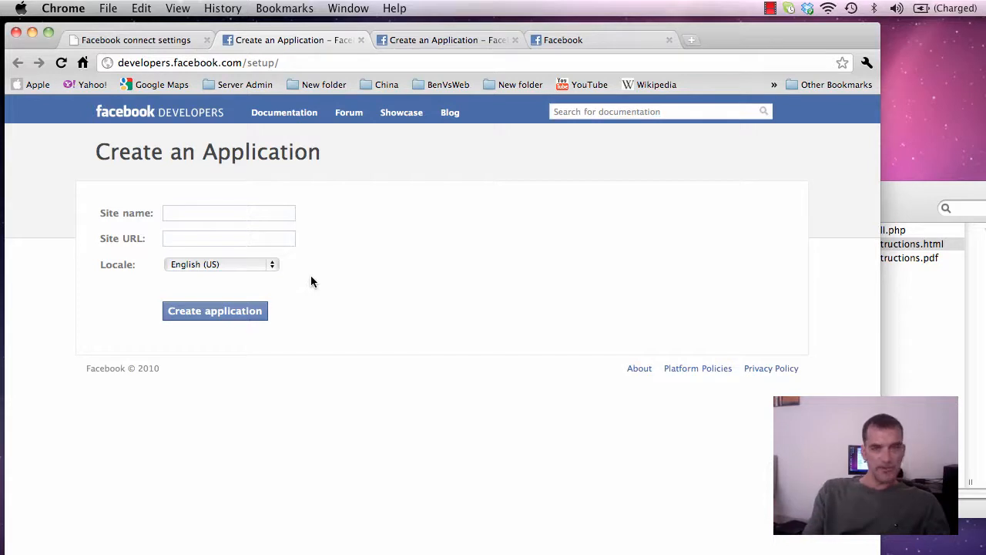
click(228, 213)
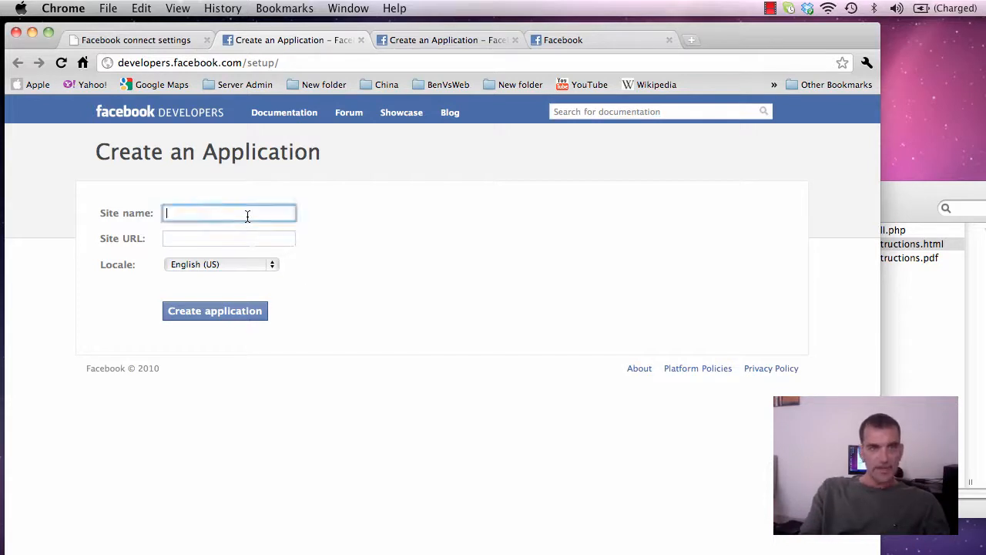
text(Dolphin 7 Test)
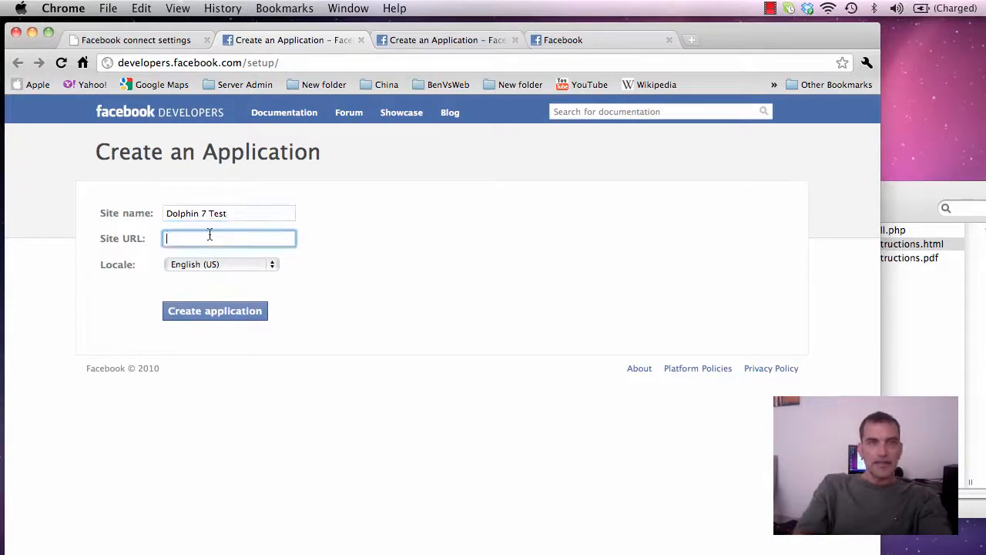
click(135, 40)
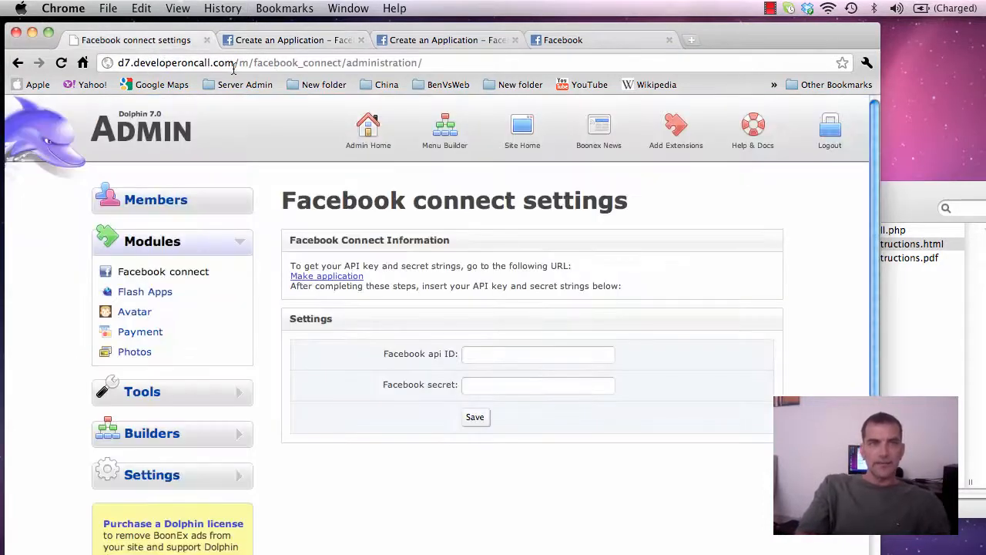
click(62, 61)
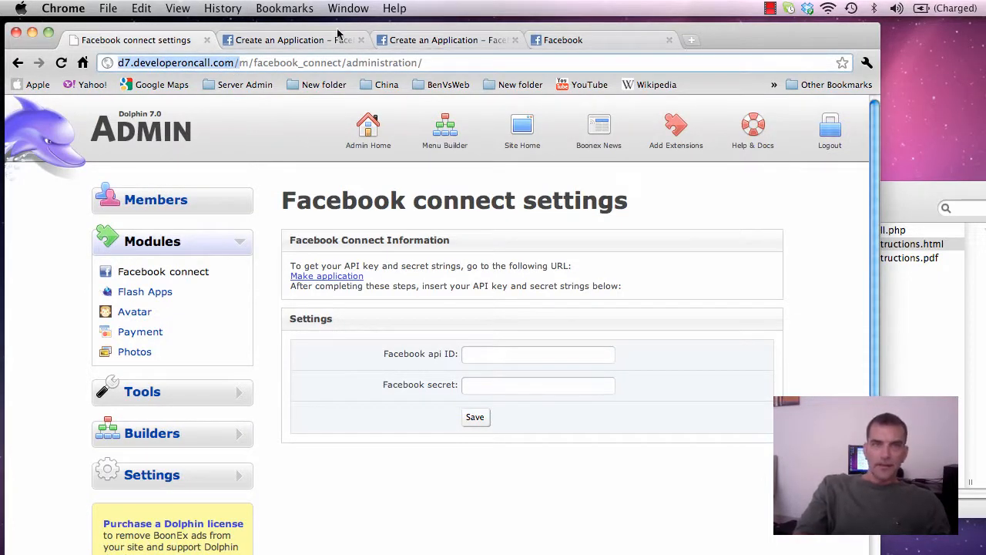
click(293, 40)
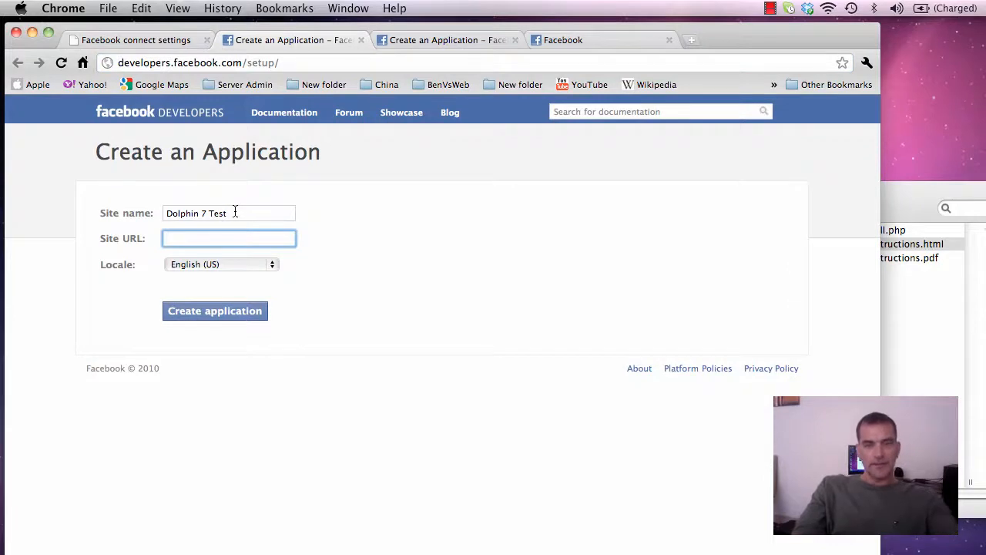
text(http://d7.developeroncall.com/)
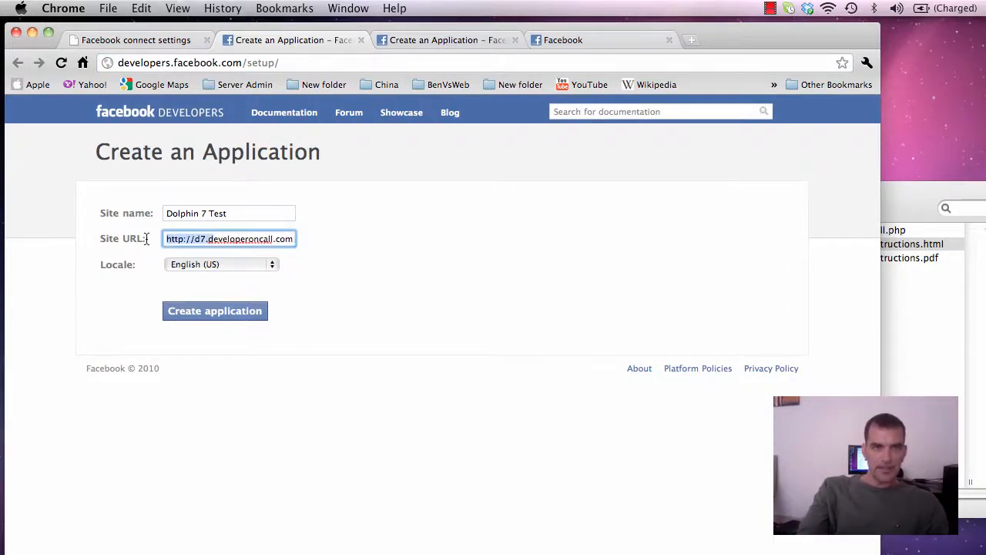
click(262, 237)
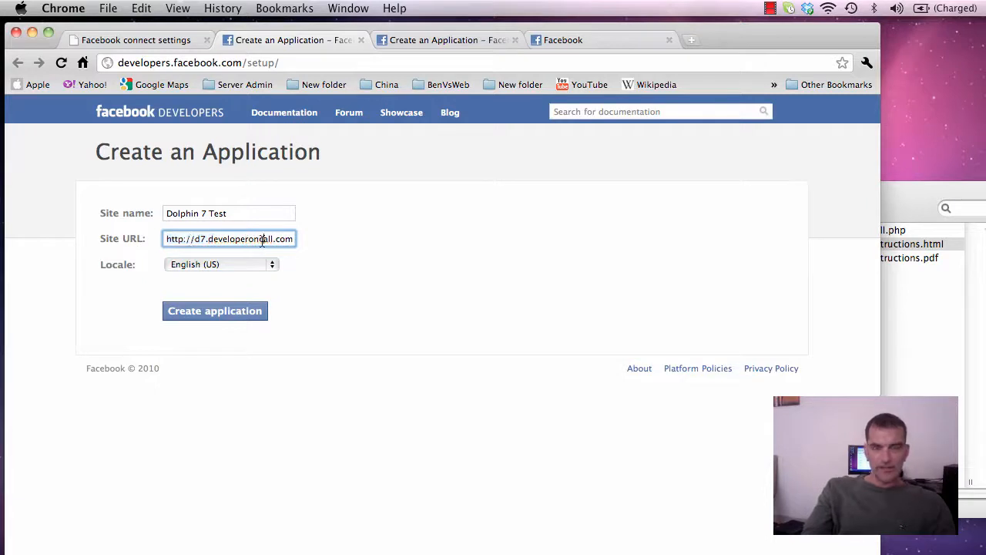
text(/)
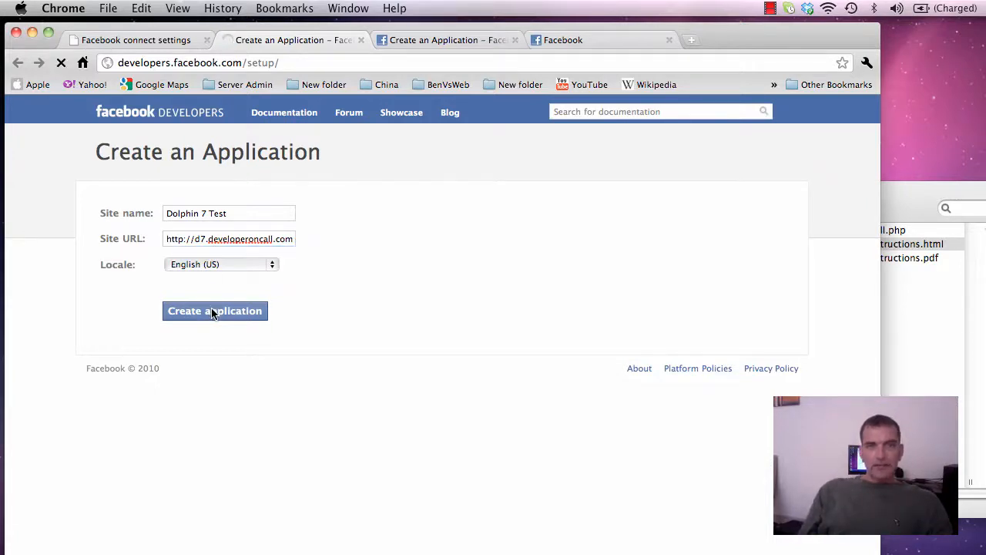
Step: Submit the application and pass the captcha with 'cranked cons' to register Dolphin 7 Test
click(214, 311)
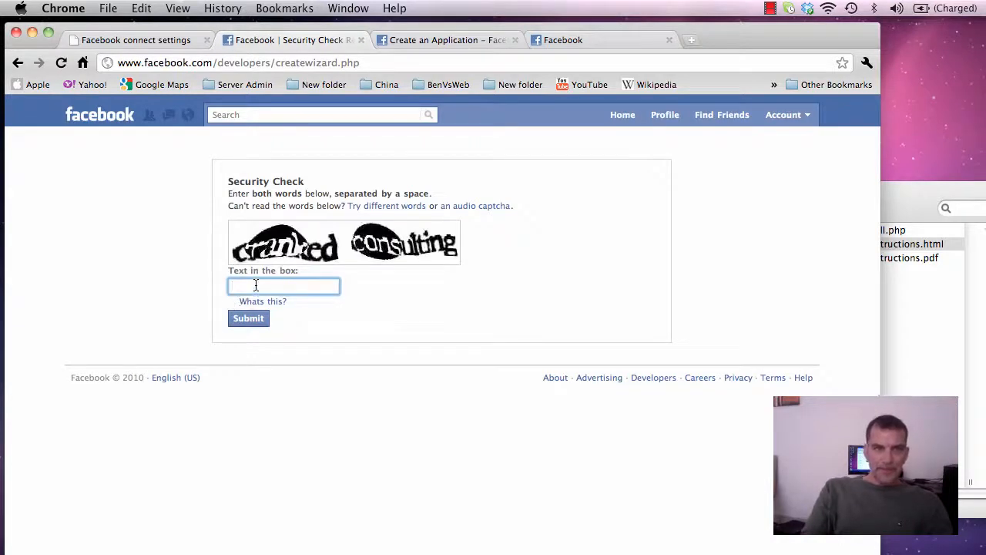
text(c)
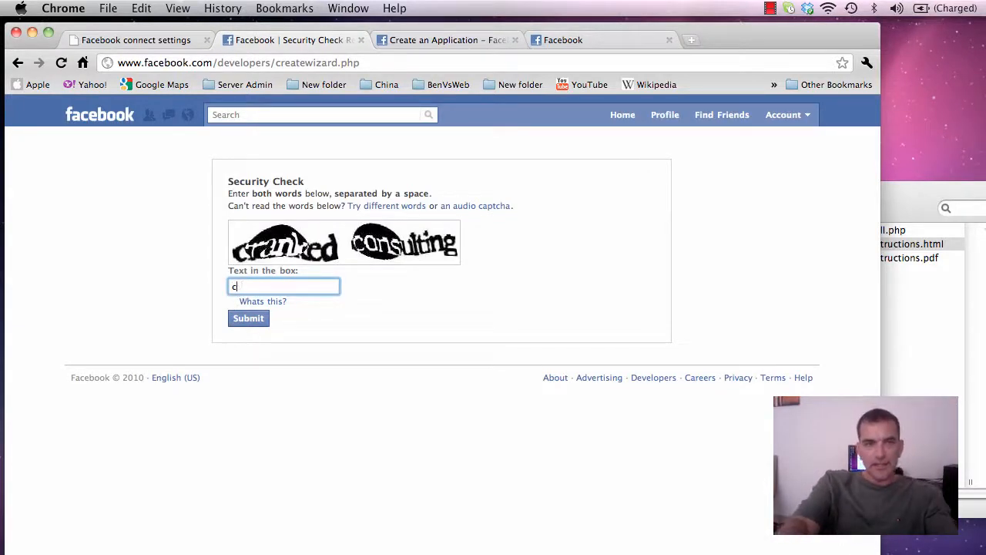
text(rankes)
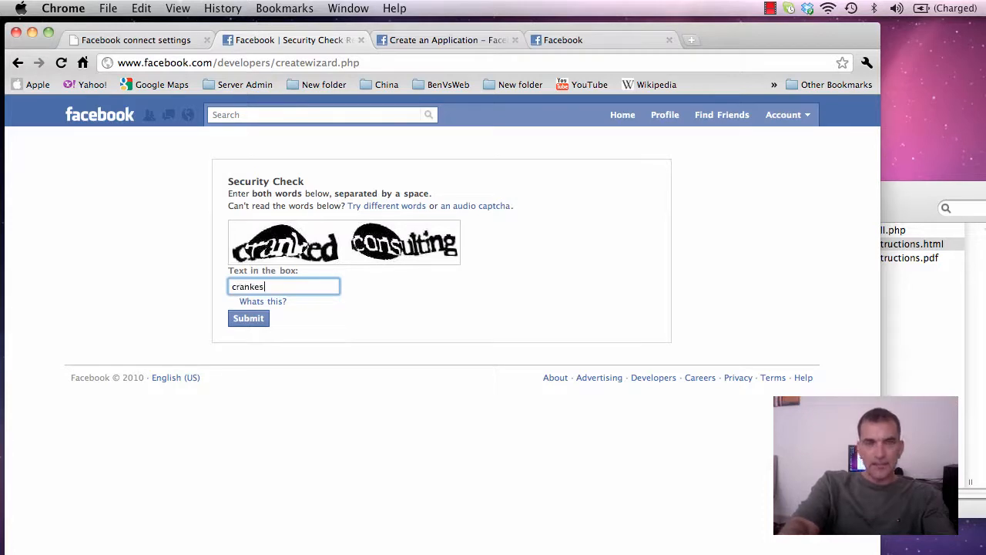
text(cranked consulting)
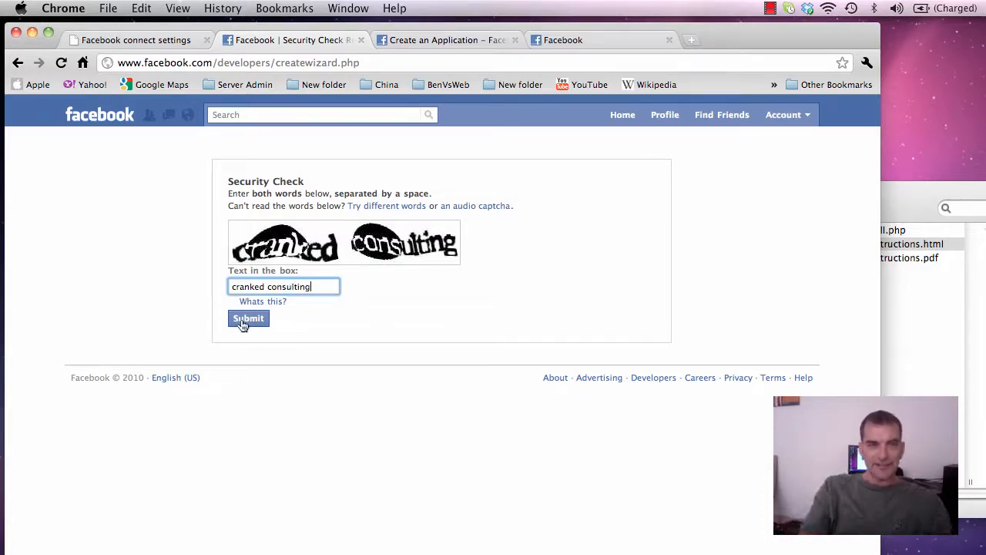
click(248, 317)
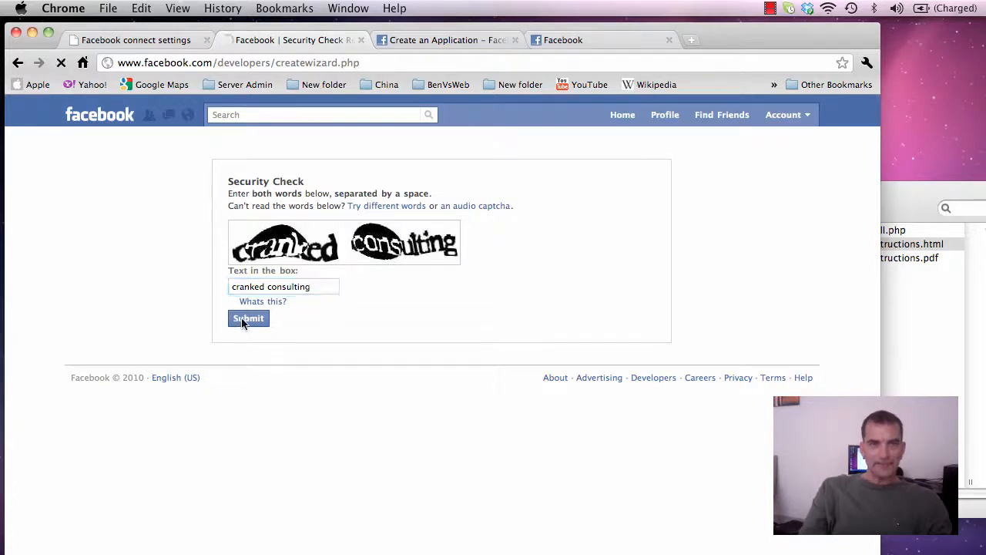
click(248, 318)
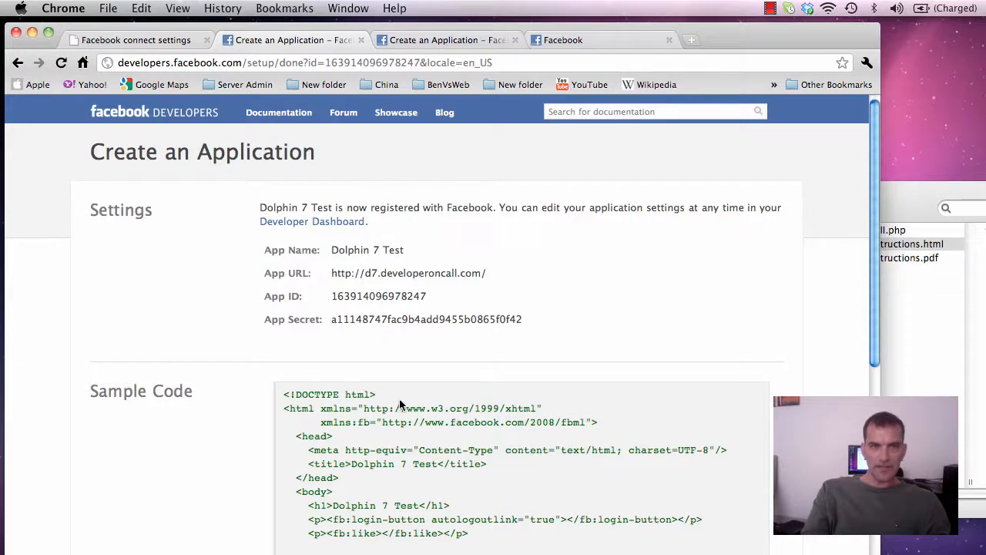
mouse_move(416, 322)
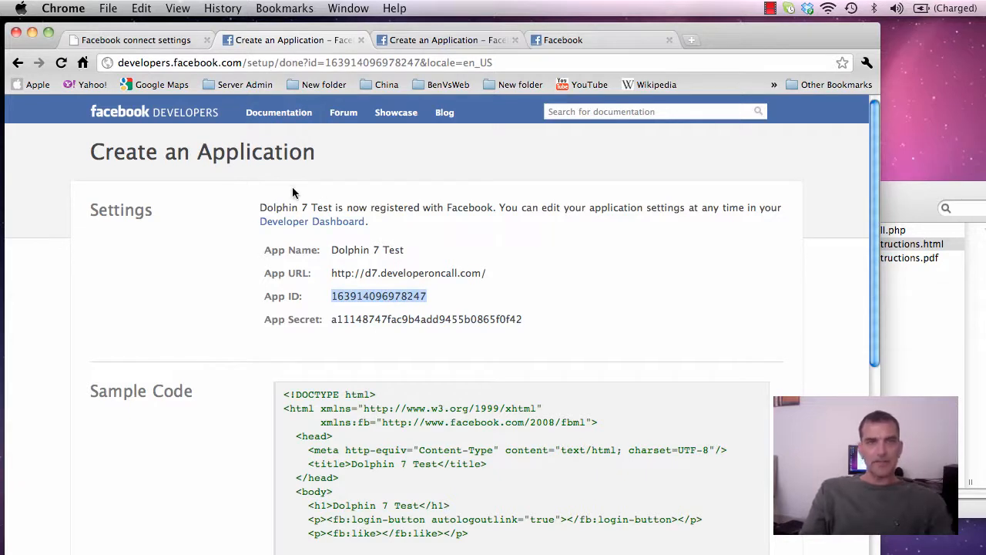
click(136, 40)
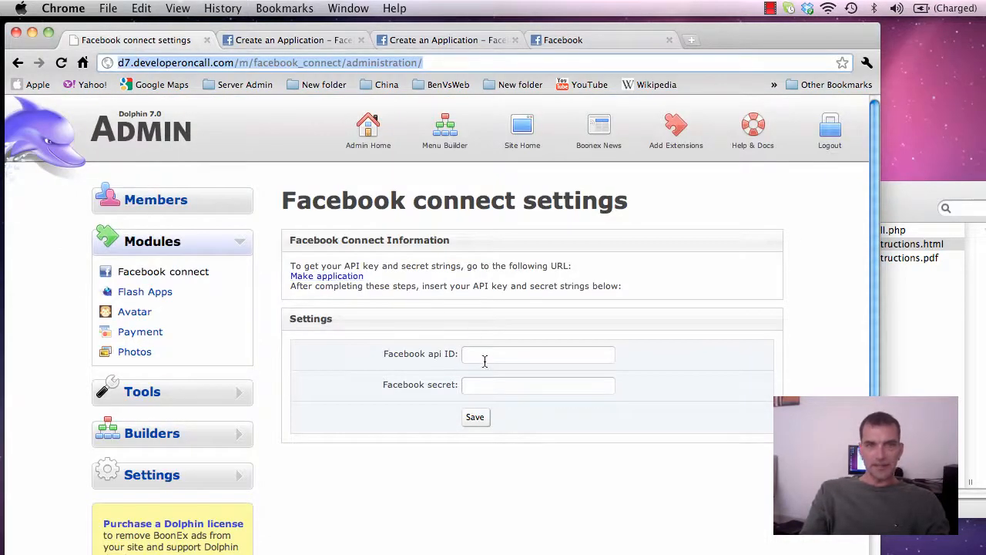
text(163914096978247)
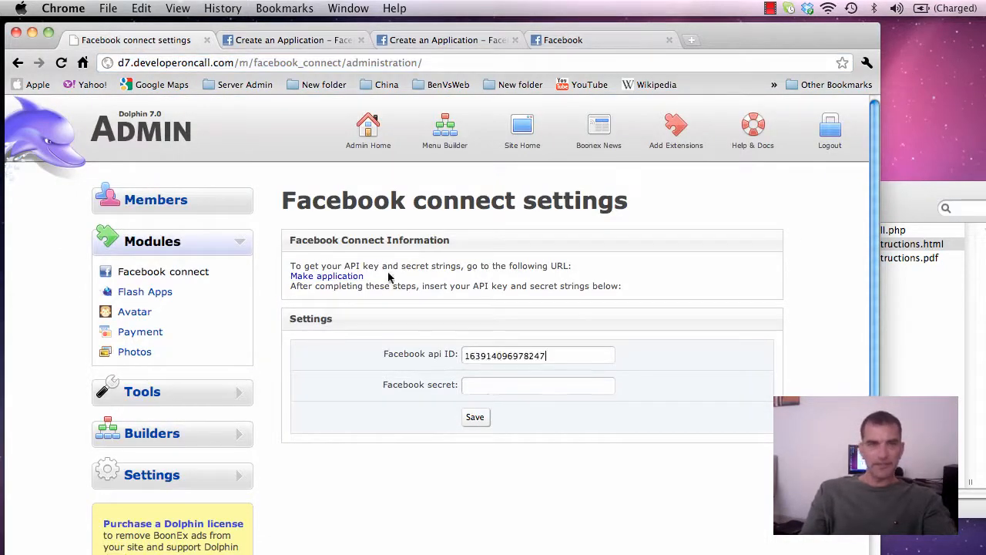
click(290, 40)
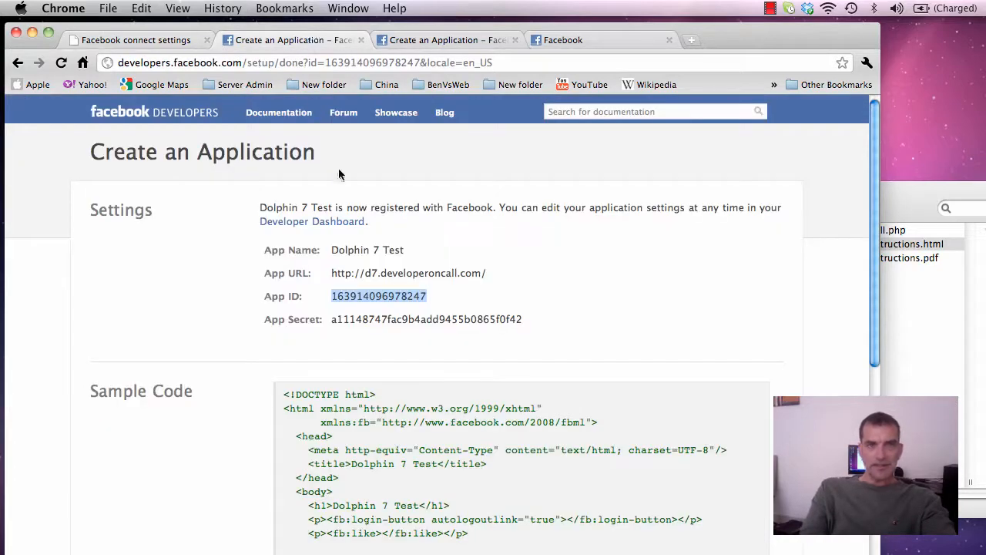
double_click(425, 319)
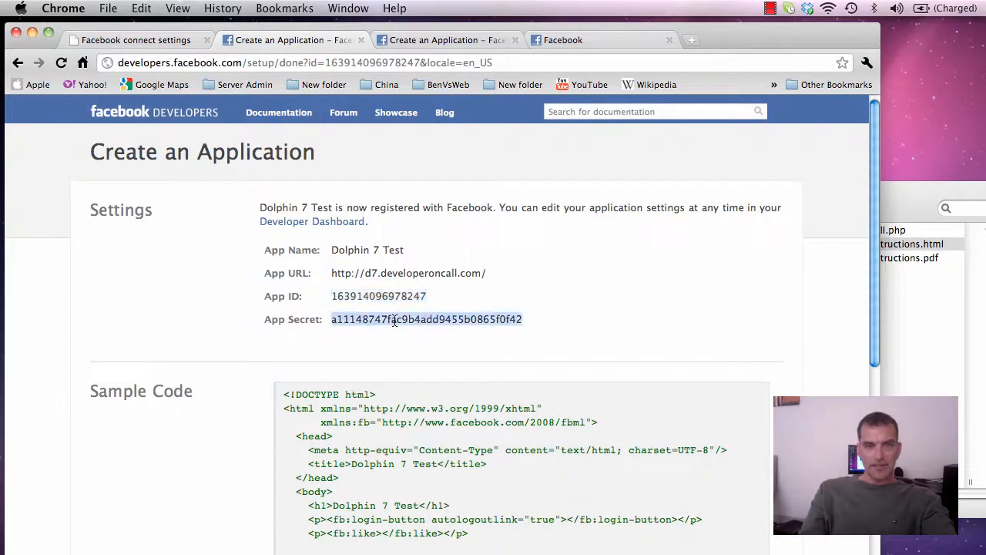
click(136, 40)
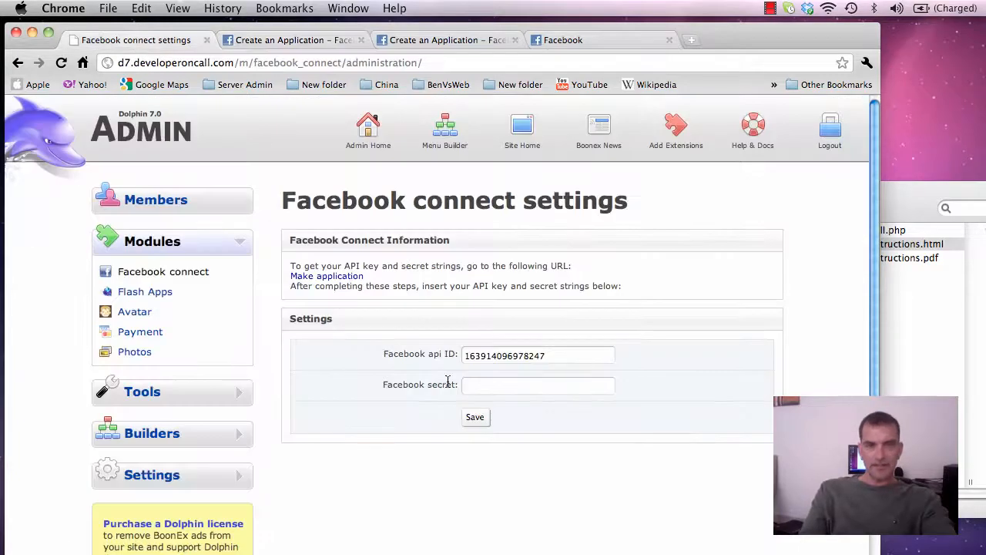
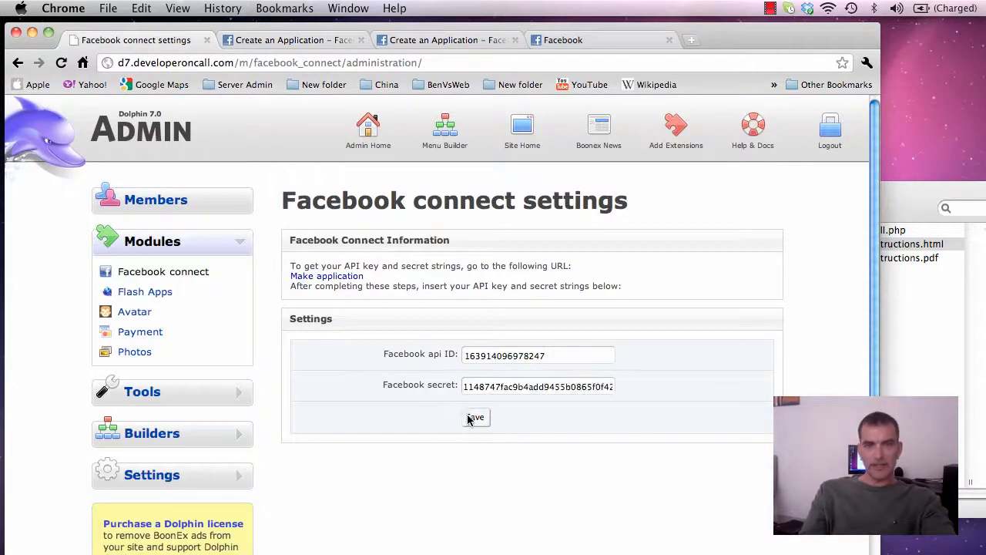
click(475, 416)
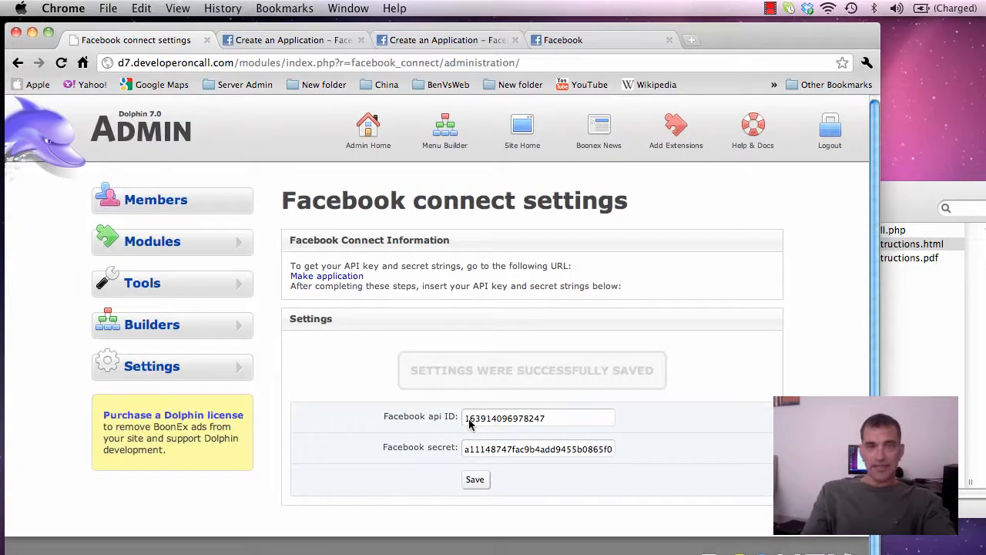
Step: Return to the app registration page on Facebook and review its details further down
click(293, 40)
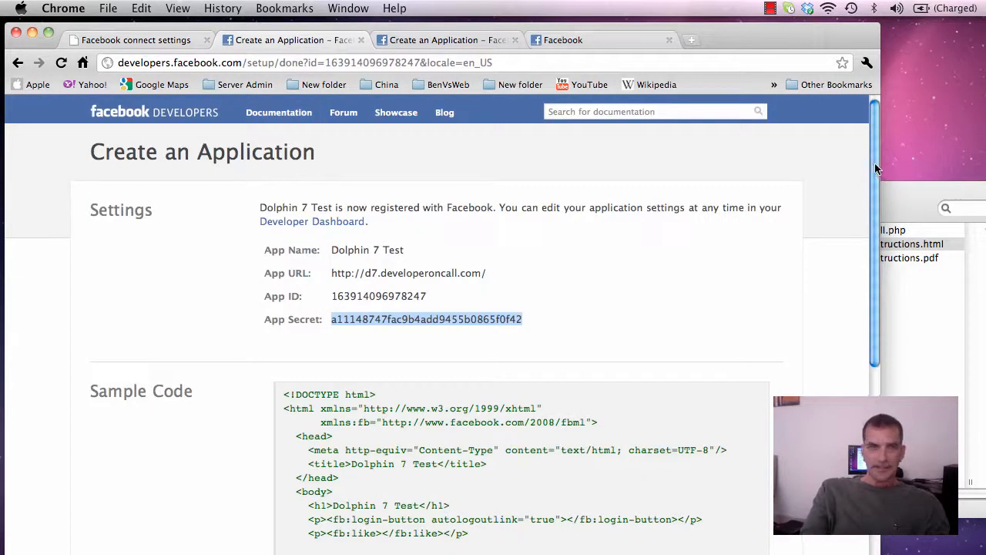
scroll(down, 3)
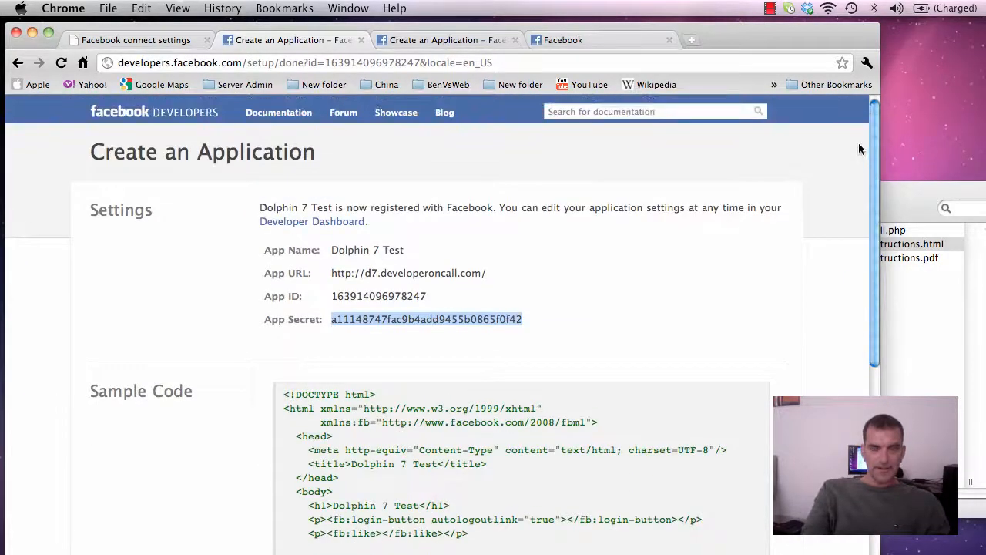
scroll(down, 3)
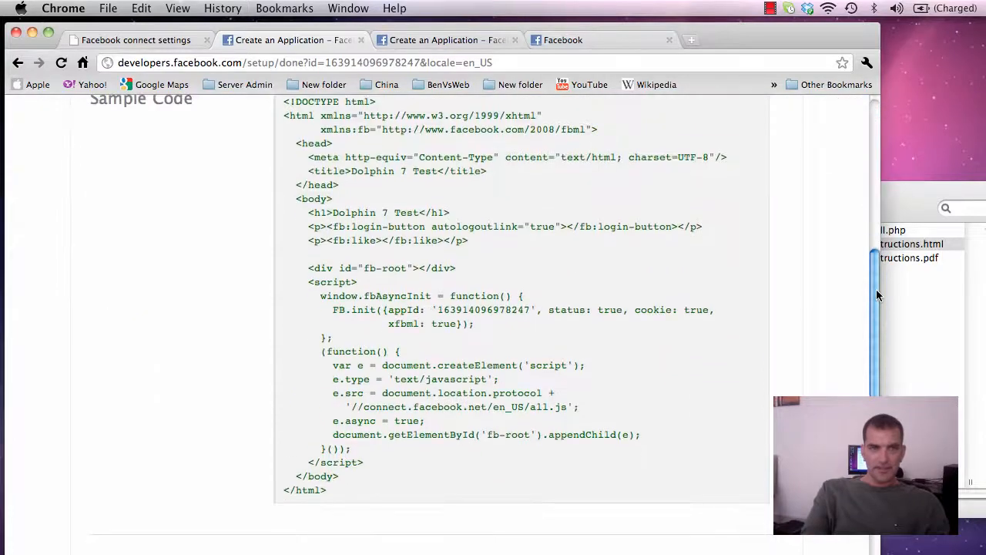
scroll(down, 3)
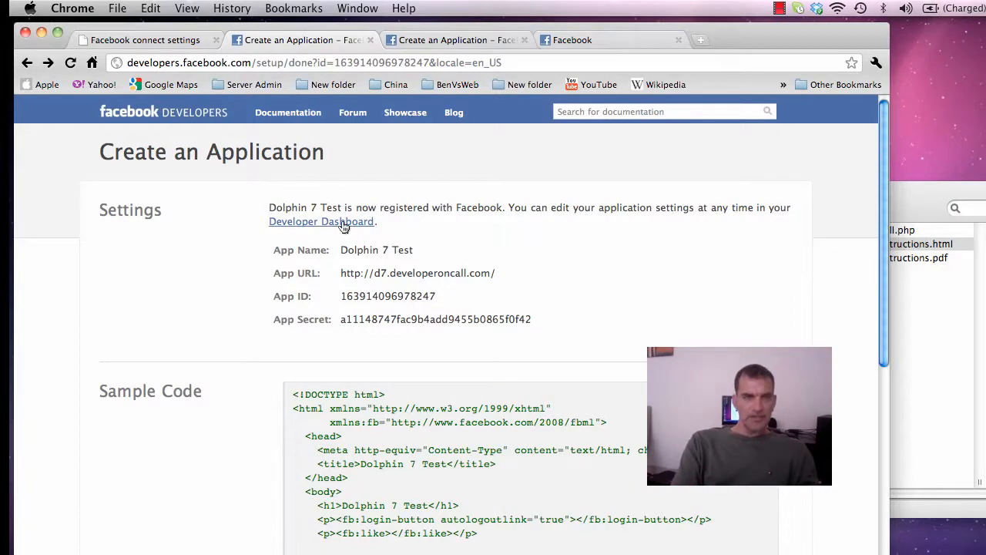
Step: Allow the Developer app's permission request and reach Edit Settings for Dolphin 7 Test
click(320, 222)
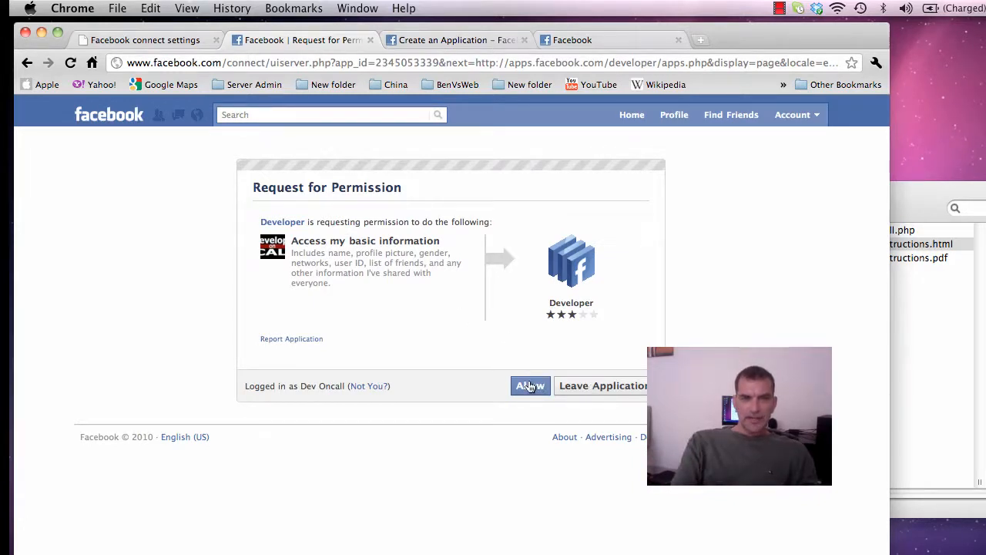
click(530, 385)
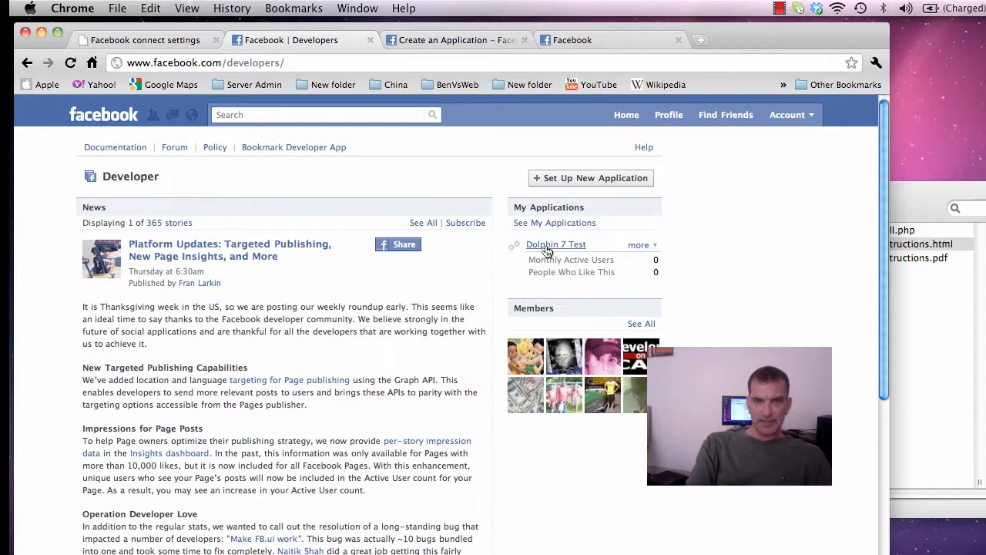
click(555, 244)
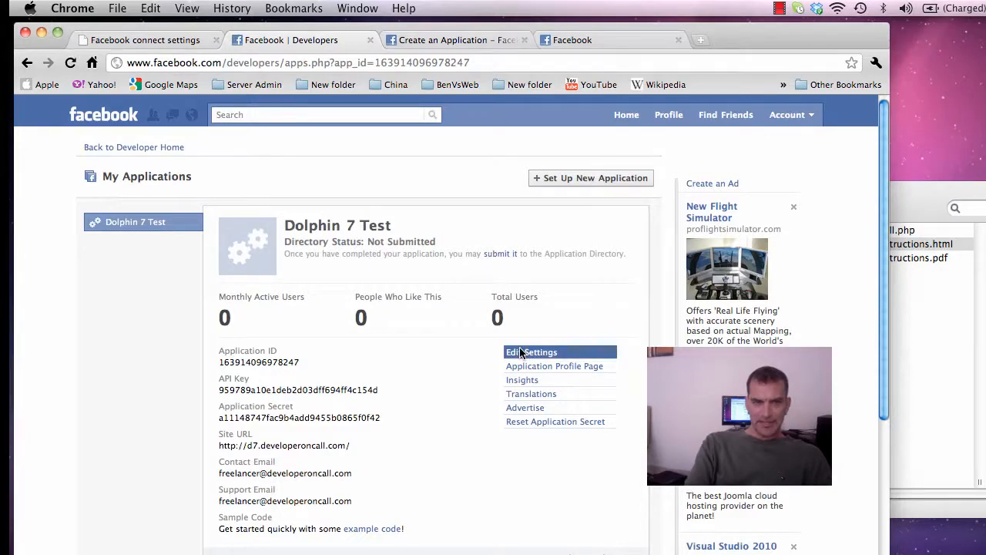
click(530, 351)
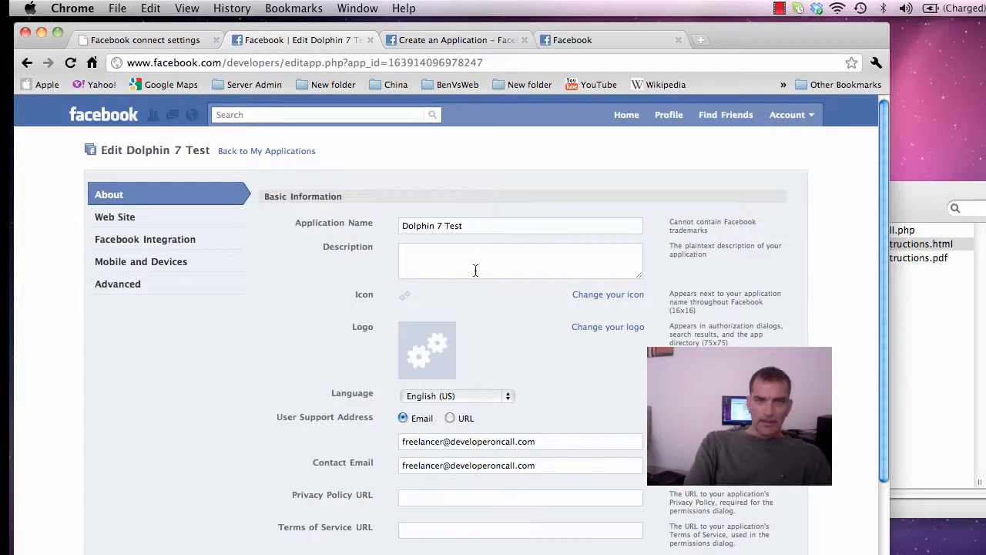
Step: Focus the empty description and Terms of Service URL fields on the app's basic info page
click(521, 261)
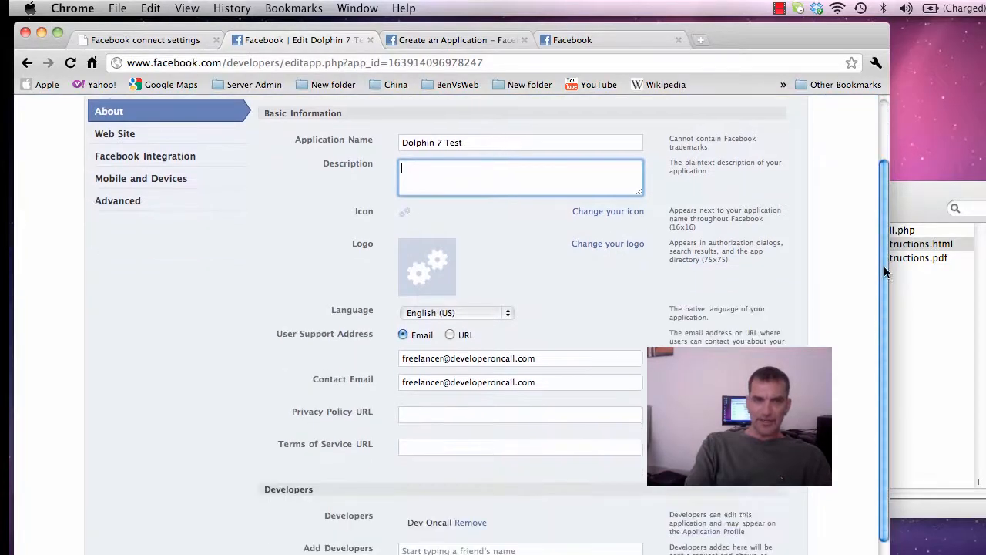
scroll(down, 3)
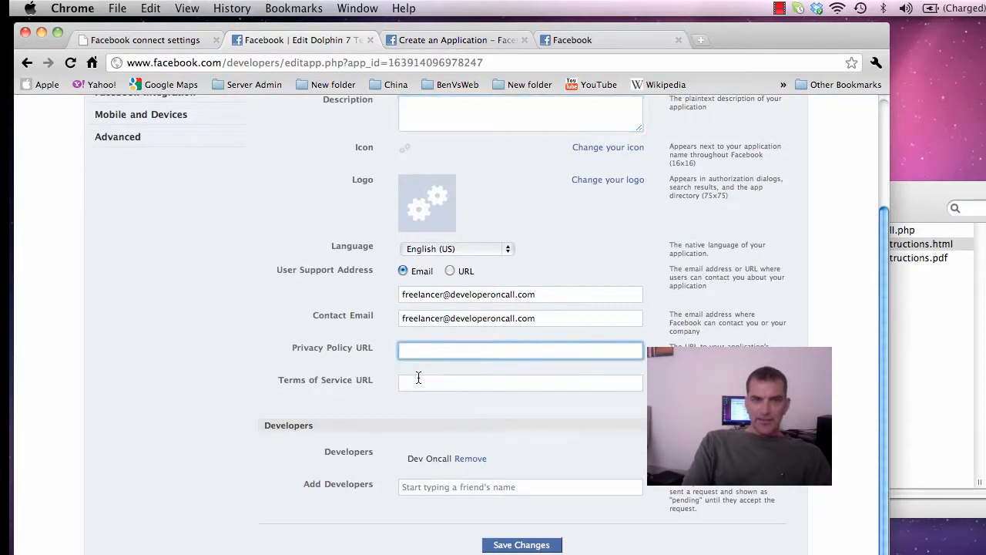
click(521, 382)
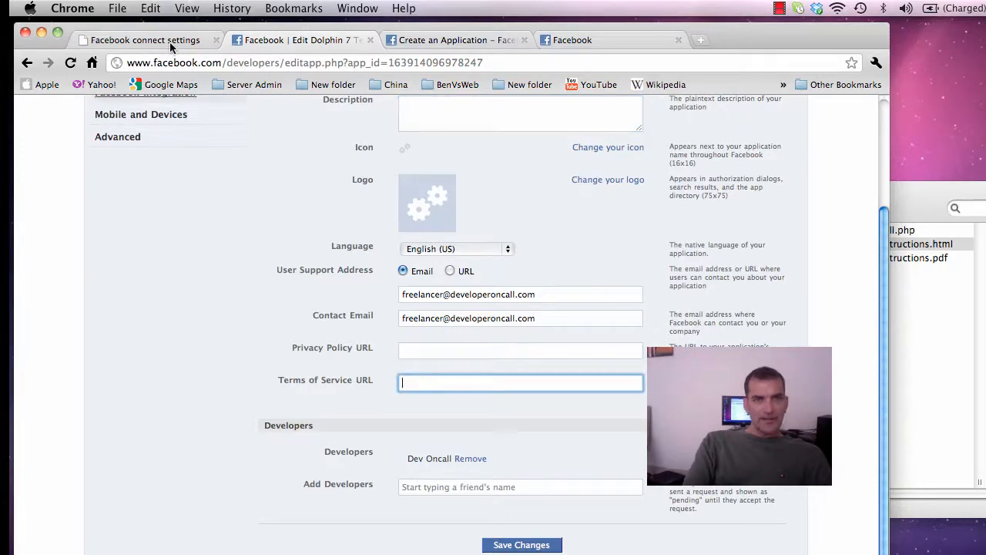
mouse_move(145, 40)
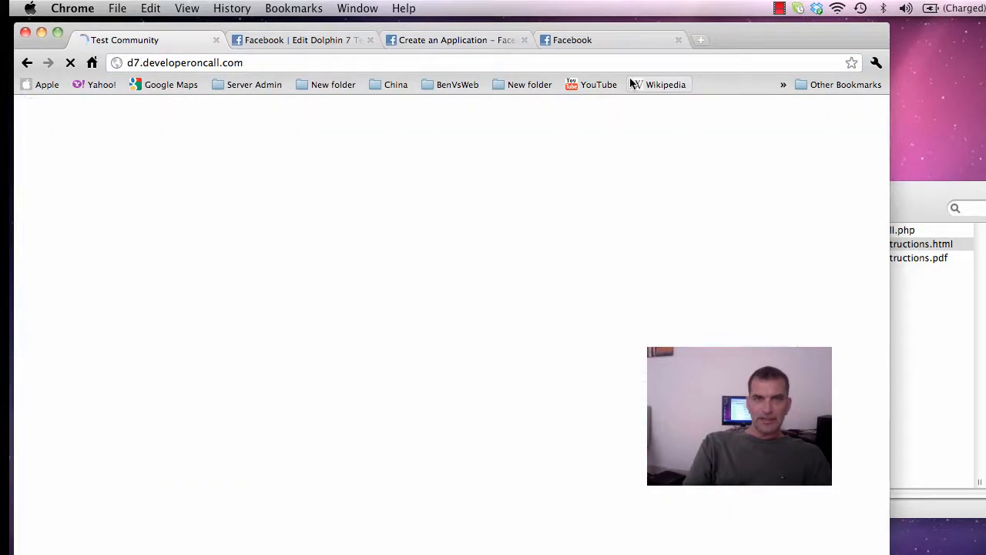
click(71, 62)
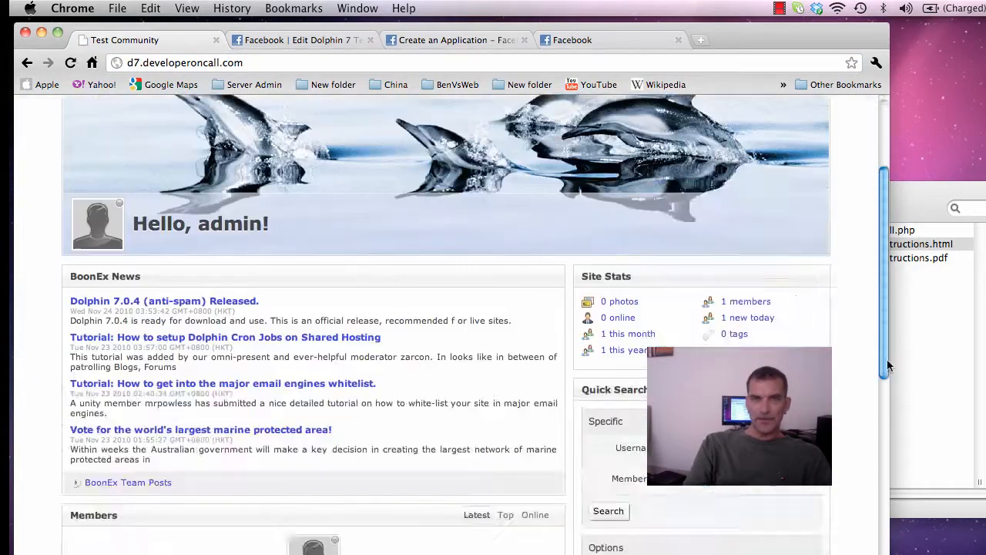
scroll(down, 3)
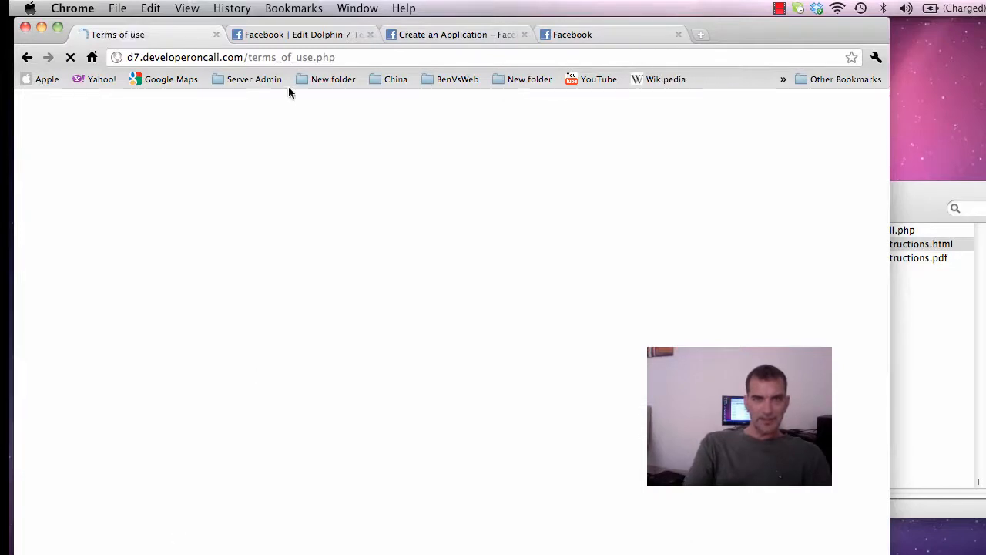
click(71, 57)
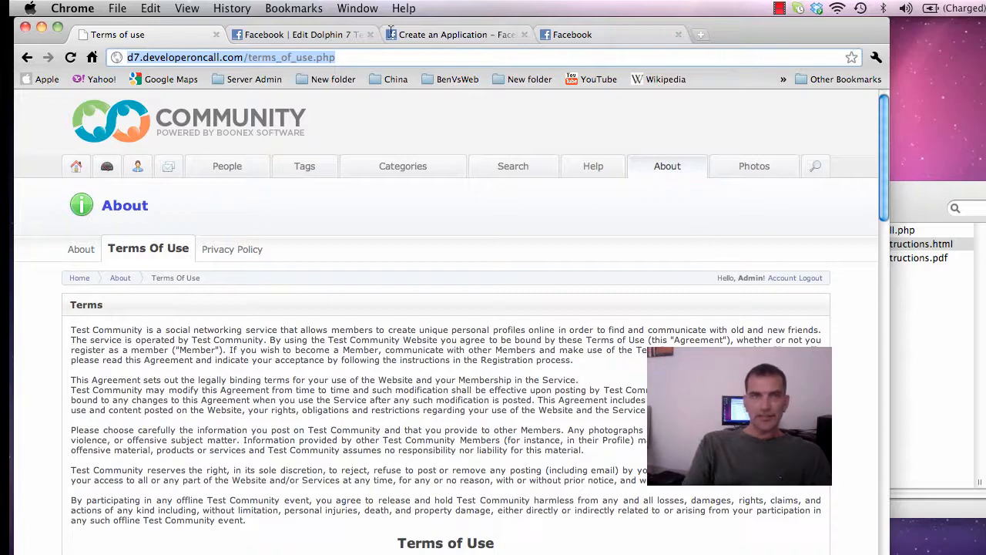
click(454, 34)
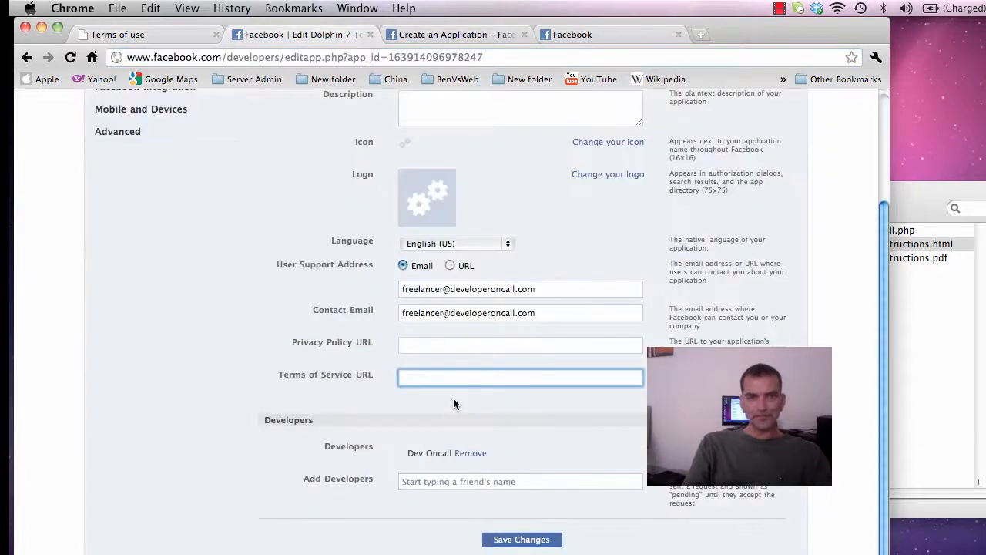
text(http://d7.developeroncall.com/terms_of_use.php)
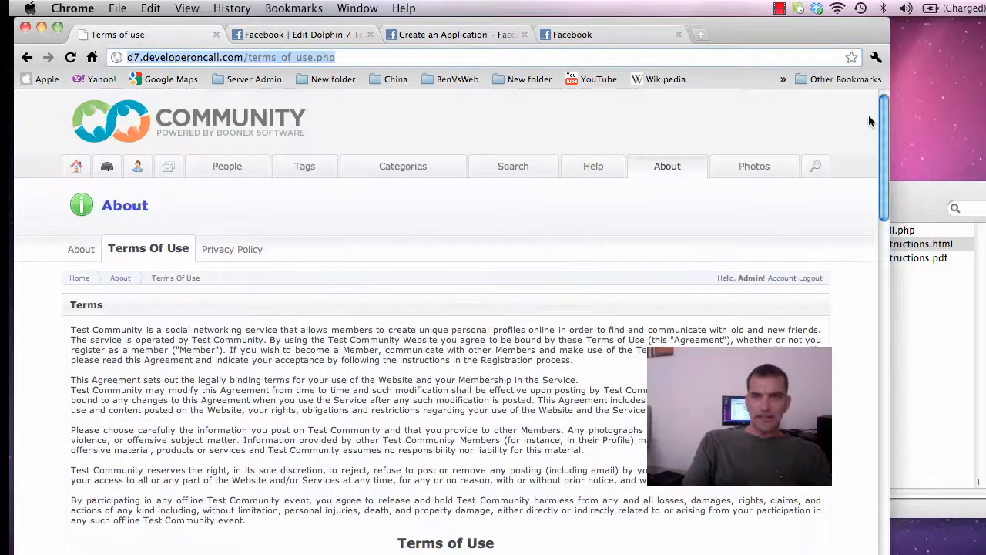
scroll(down, 3)
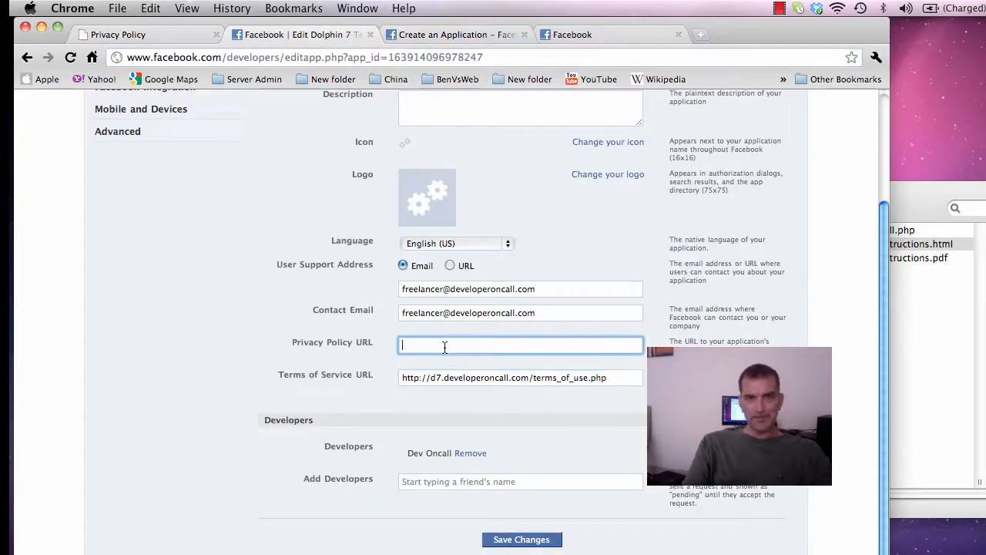
text(http://d7.developeroncall.com/privacy.php)
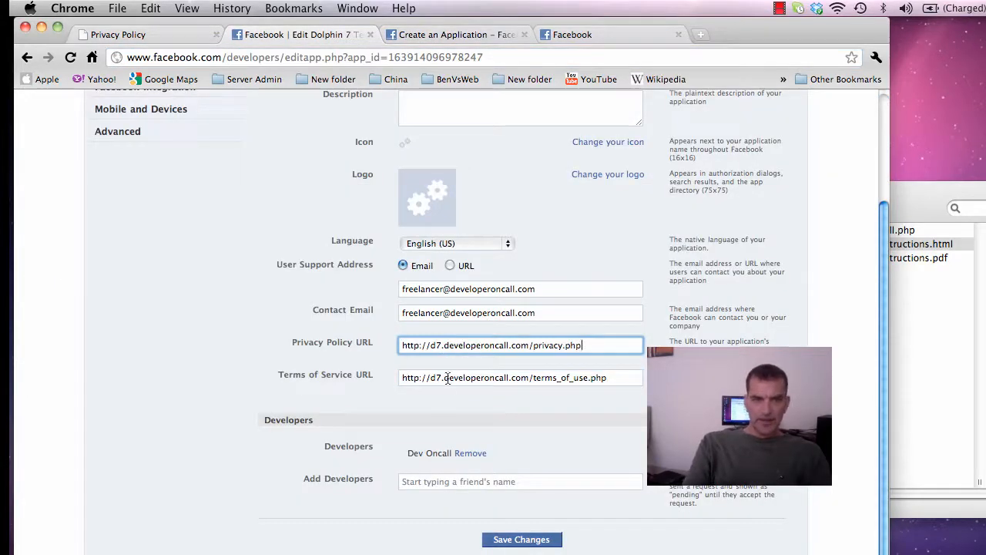
mouse_move(593, 333)
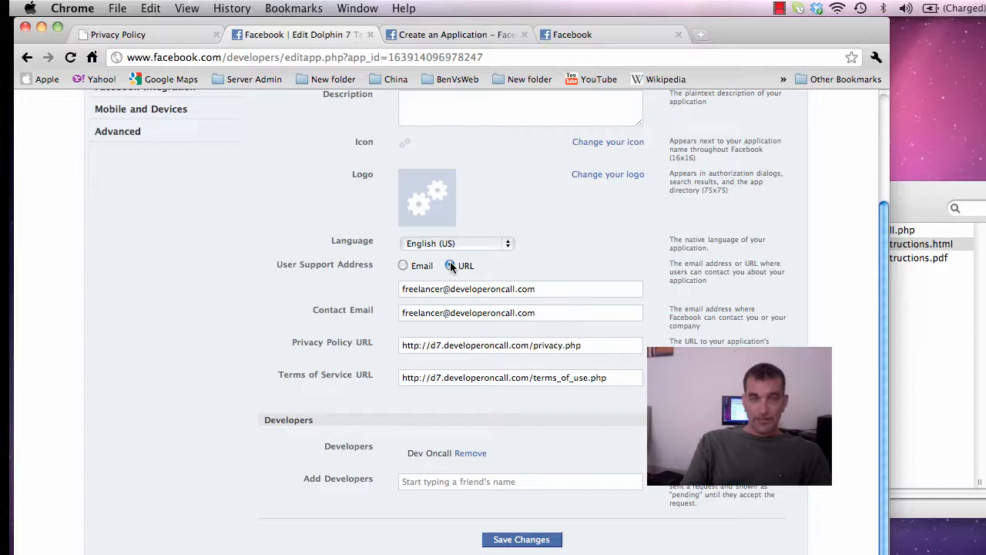
click(402, 265)
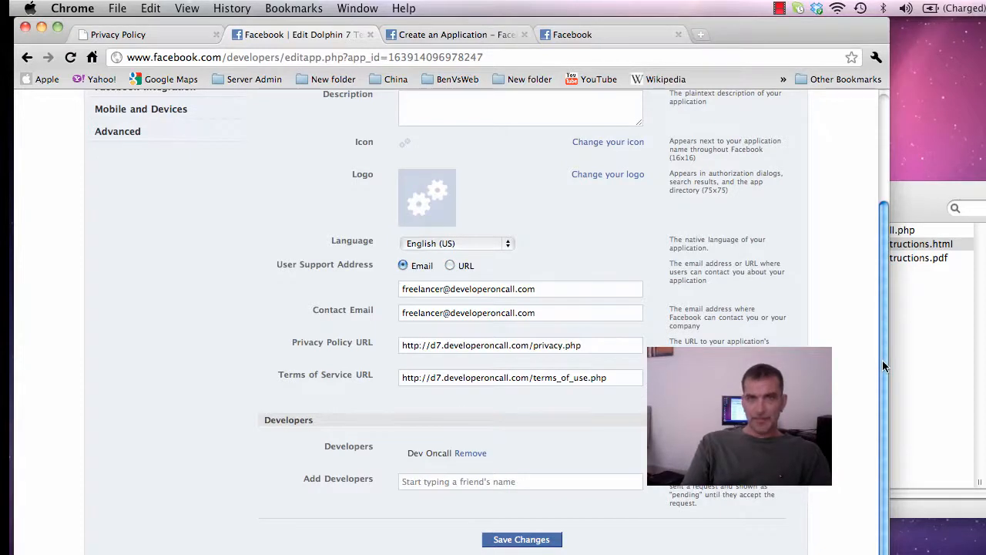
scroll(up, 3)
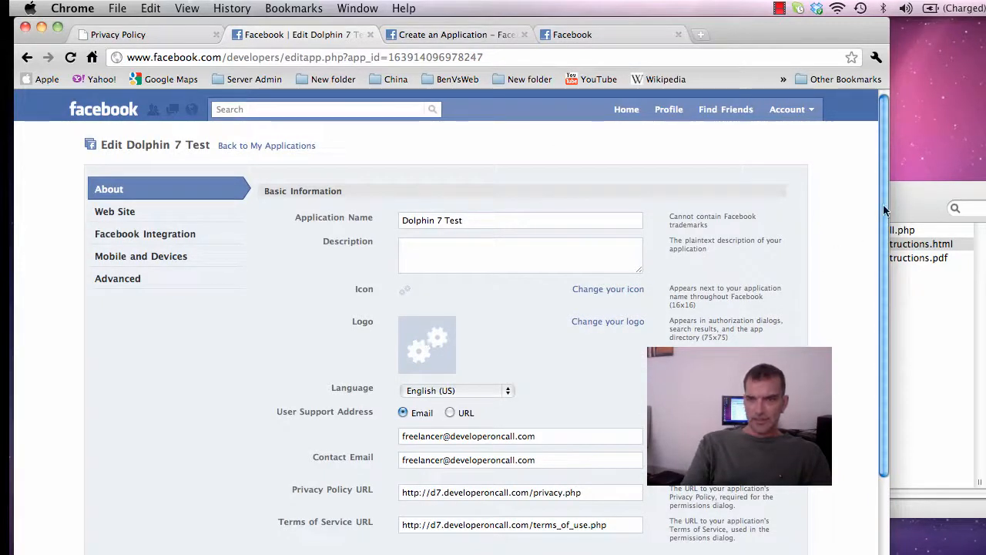
scroll(down, 3)
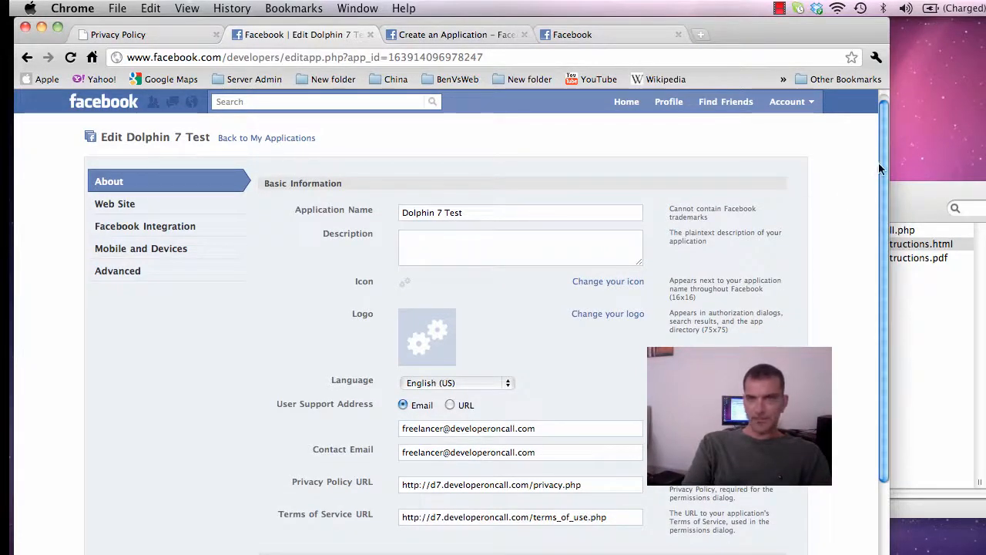
scroll(down, 3)
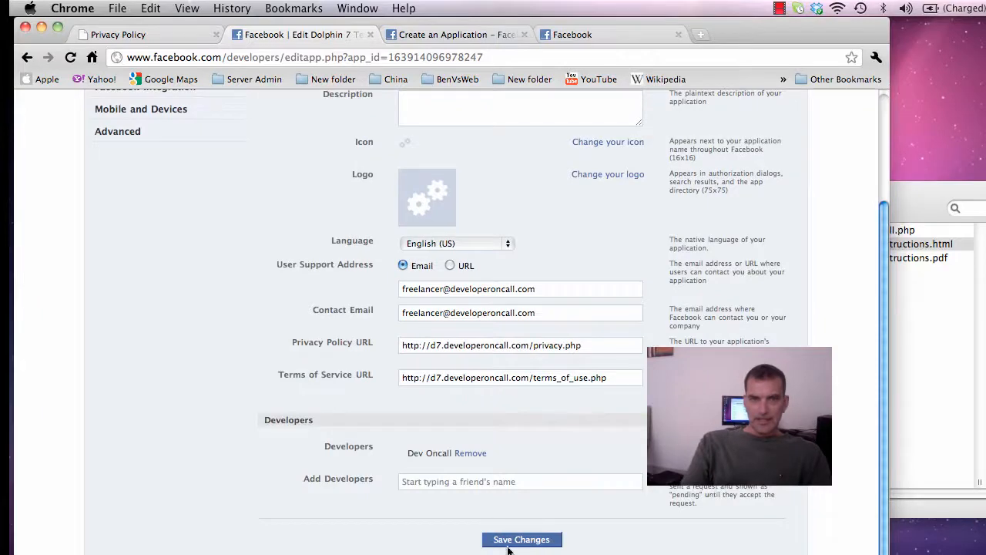
click(521, 540)
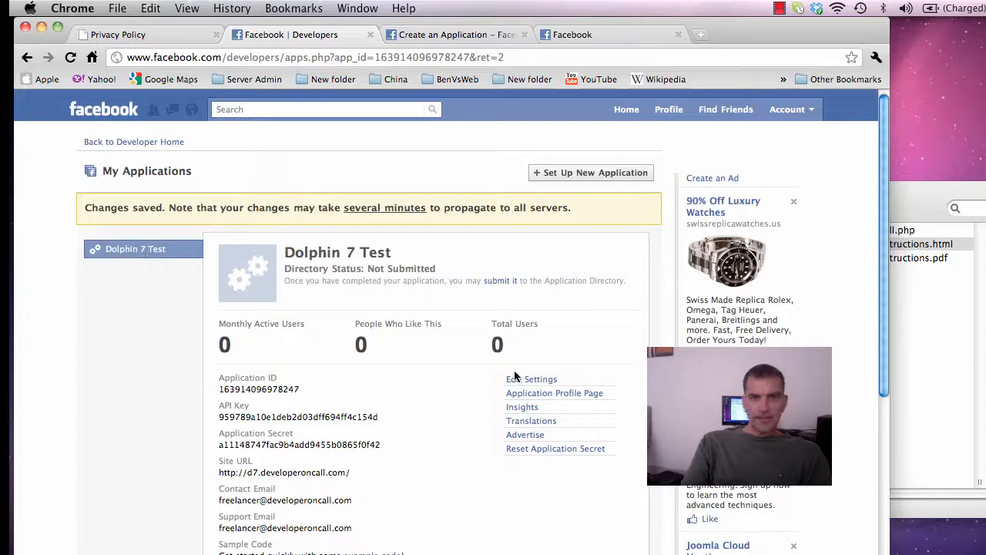
Step: Enter developeroncall.com as the app's Site Domain under Web Site settings and save the changes
click(530, 379)
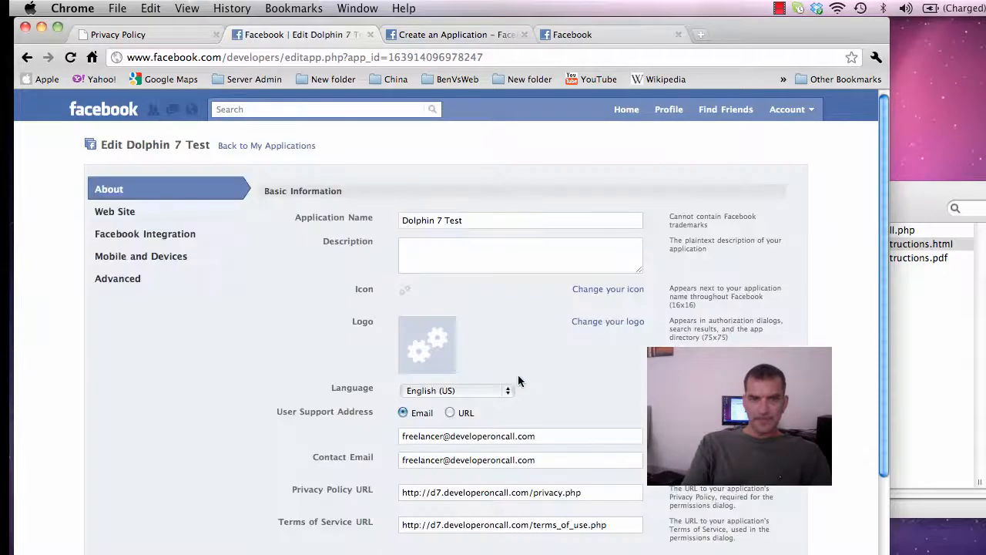
click(120, 211)
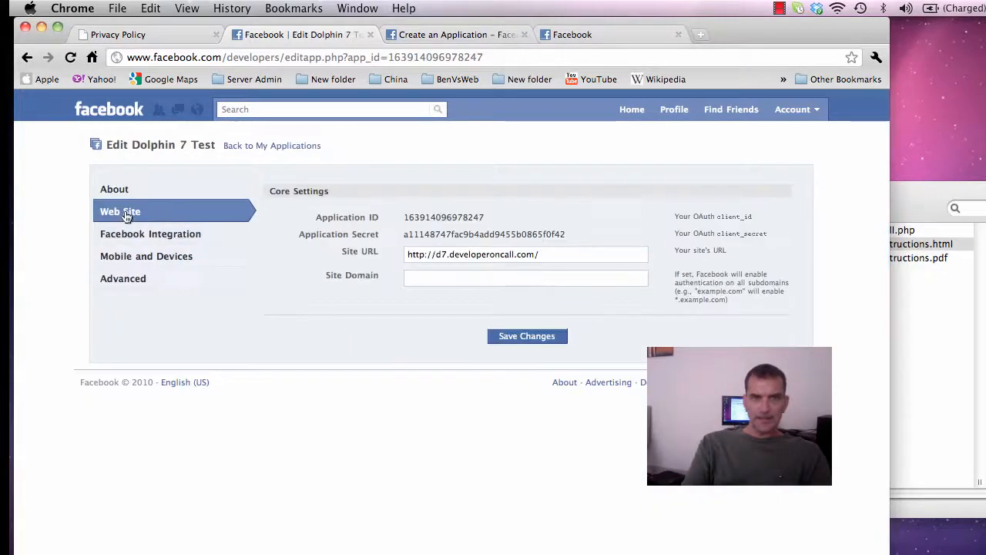
right_click(413, 277)
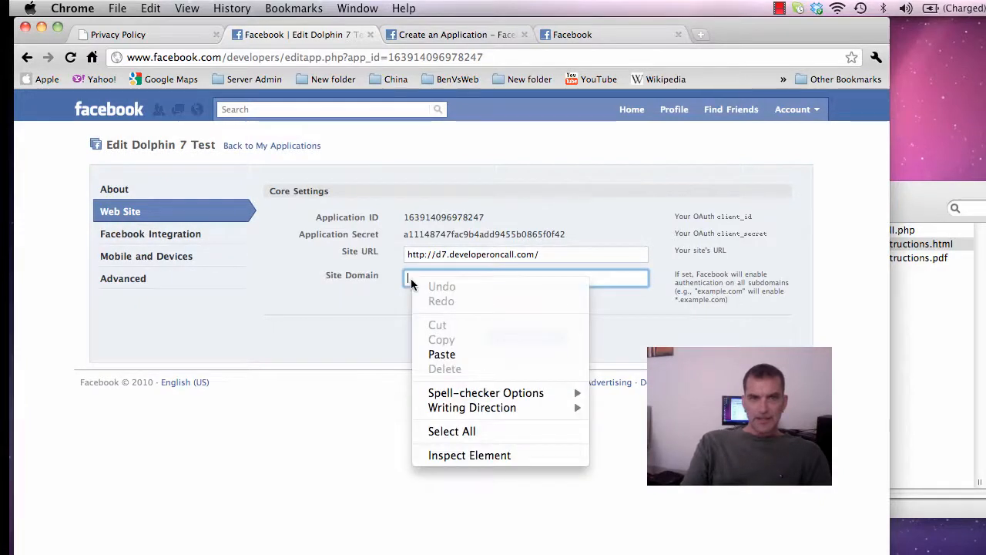
click(527, 253)
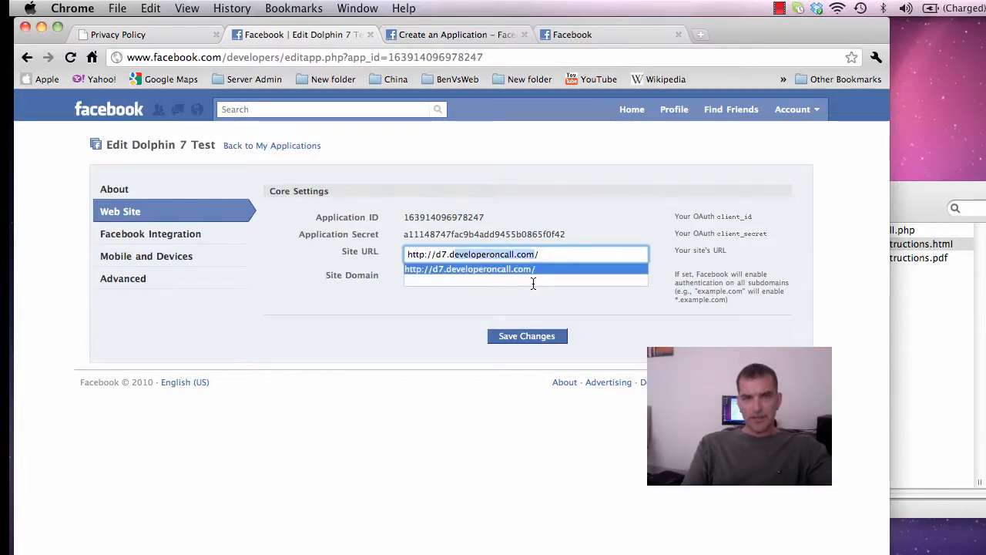
text(developeroncall.com)
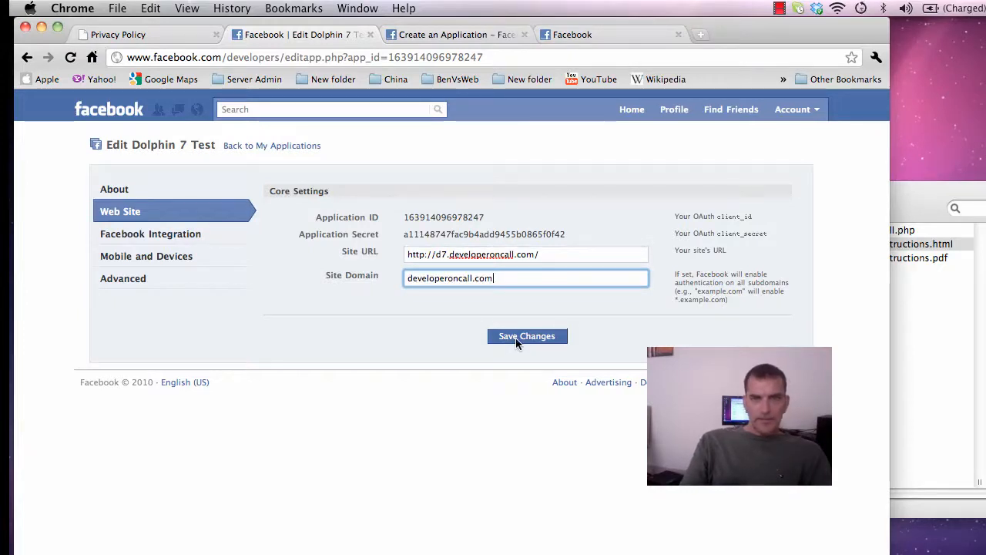
click(527, 336)
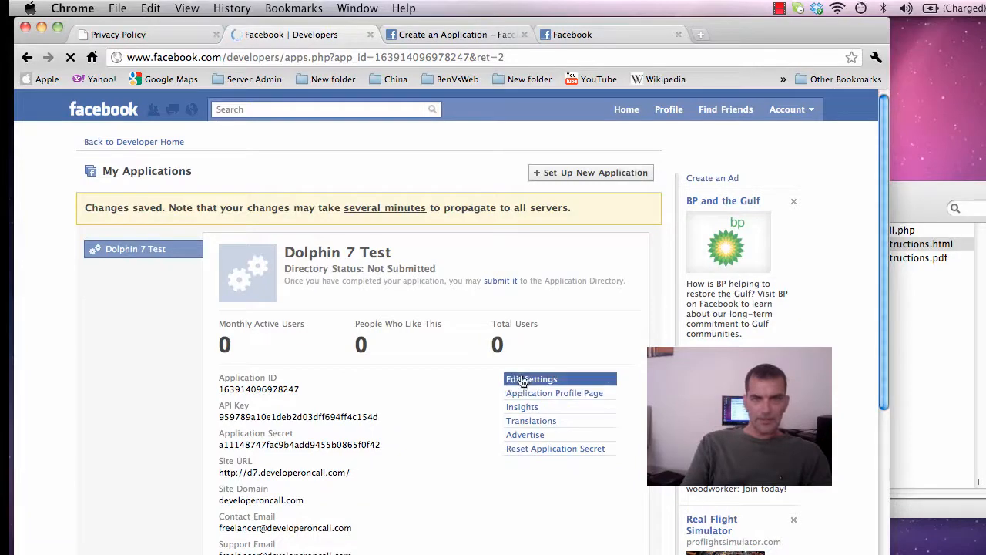
click(530, 379)
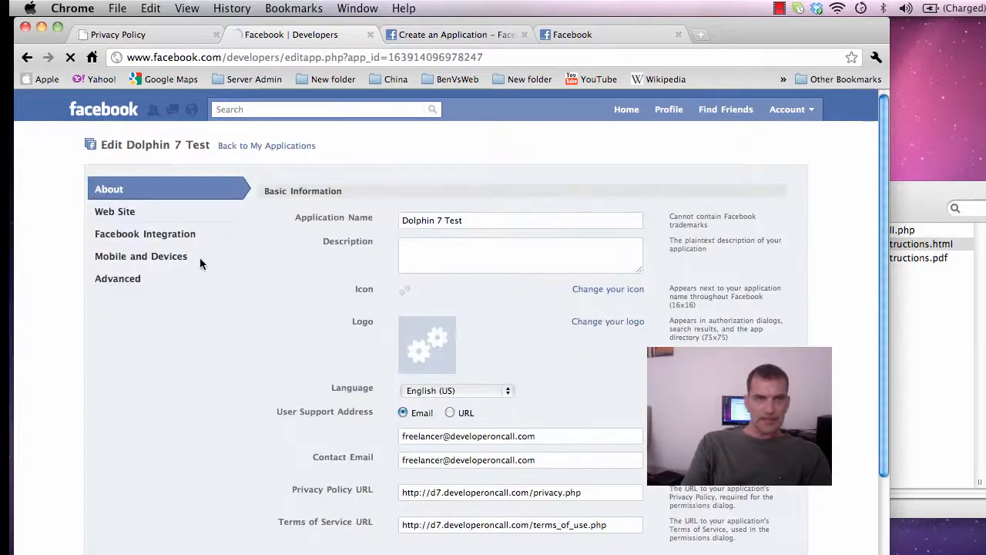
click(145, 234)
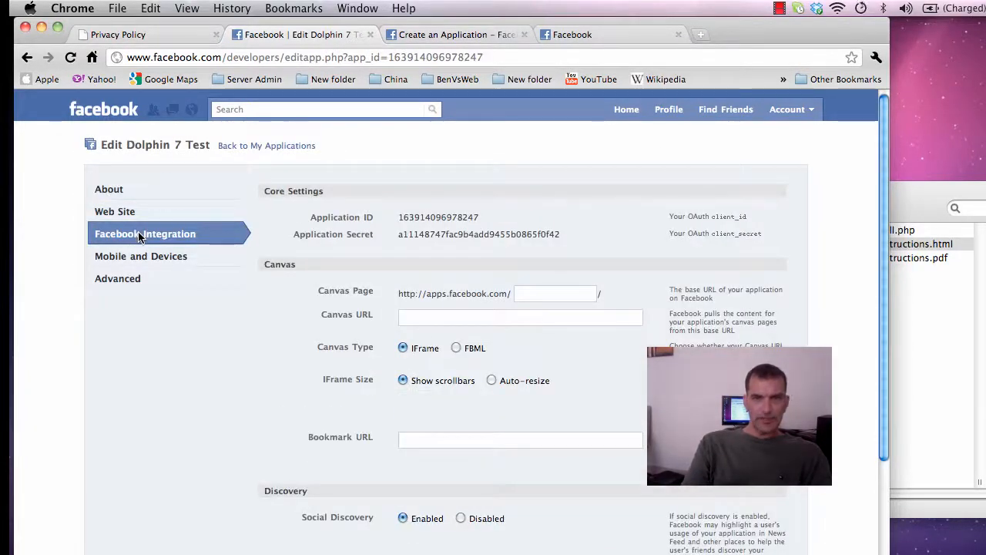
click(555, 292)
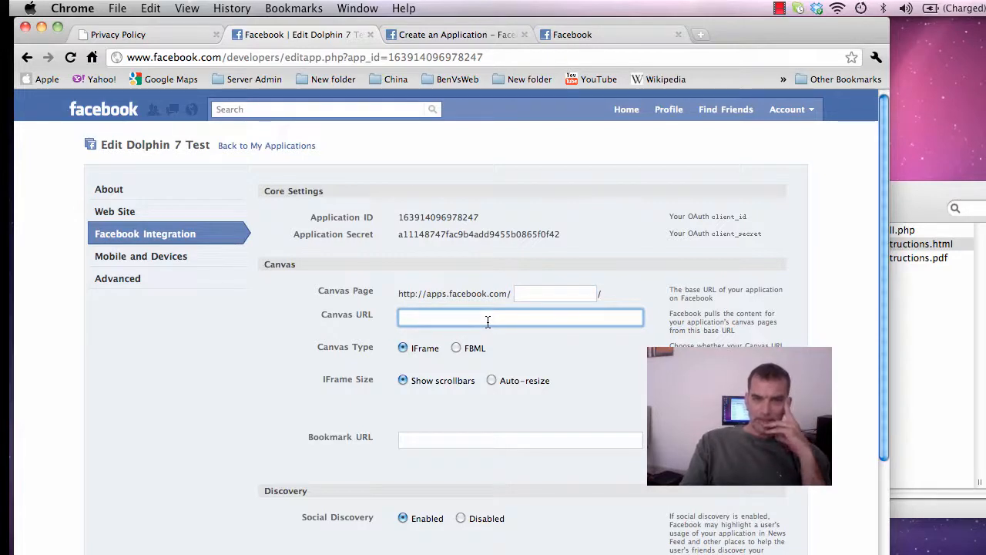
click(266, 145)
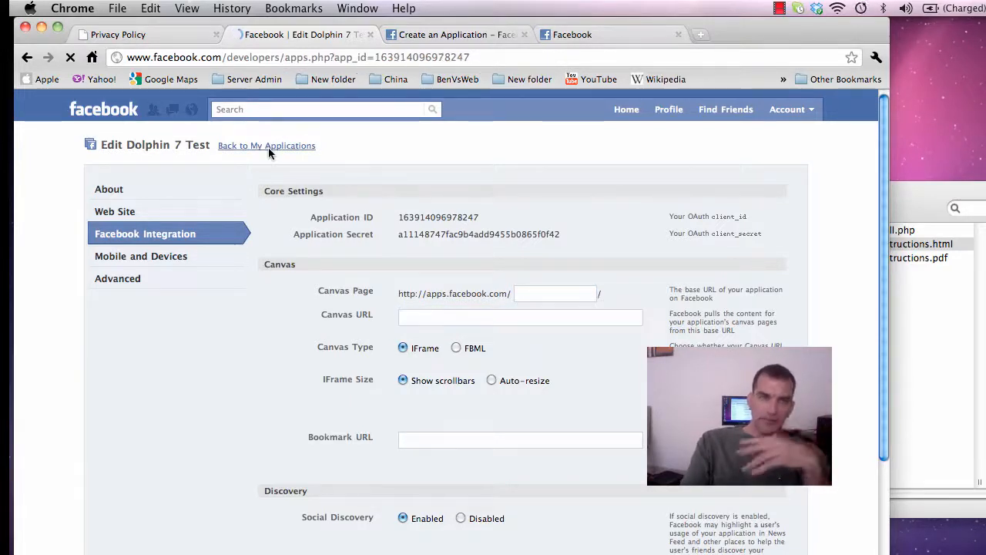
click(265, 145)
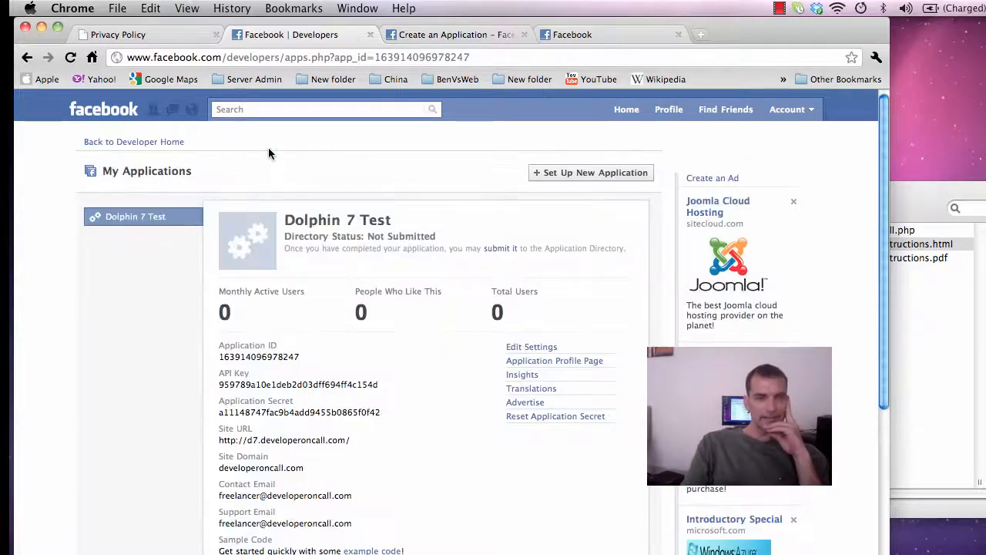